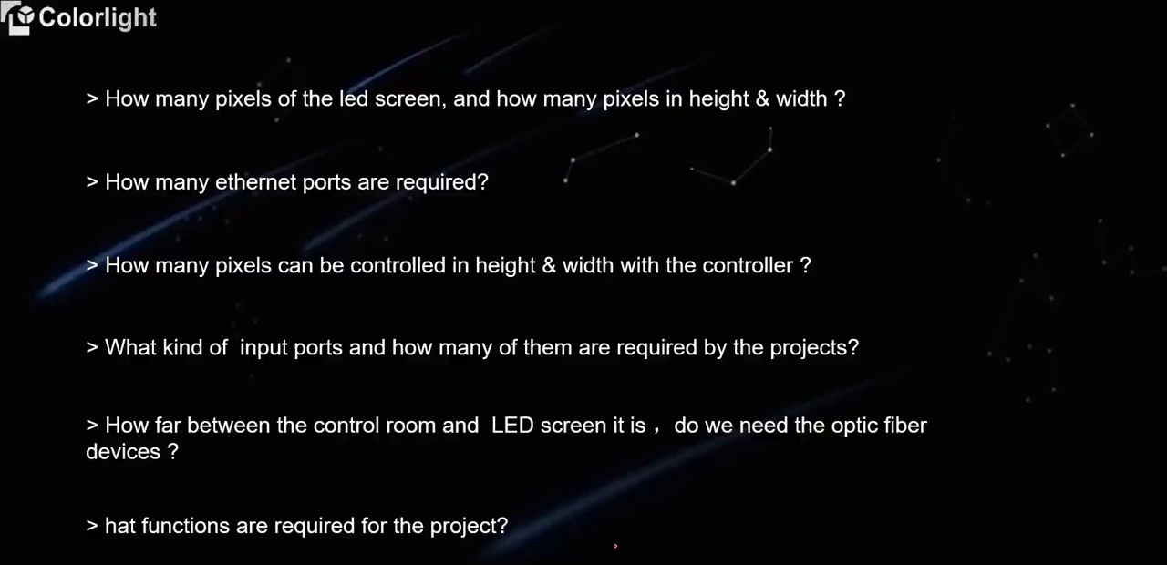
mouse_move(627, 546)
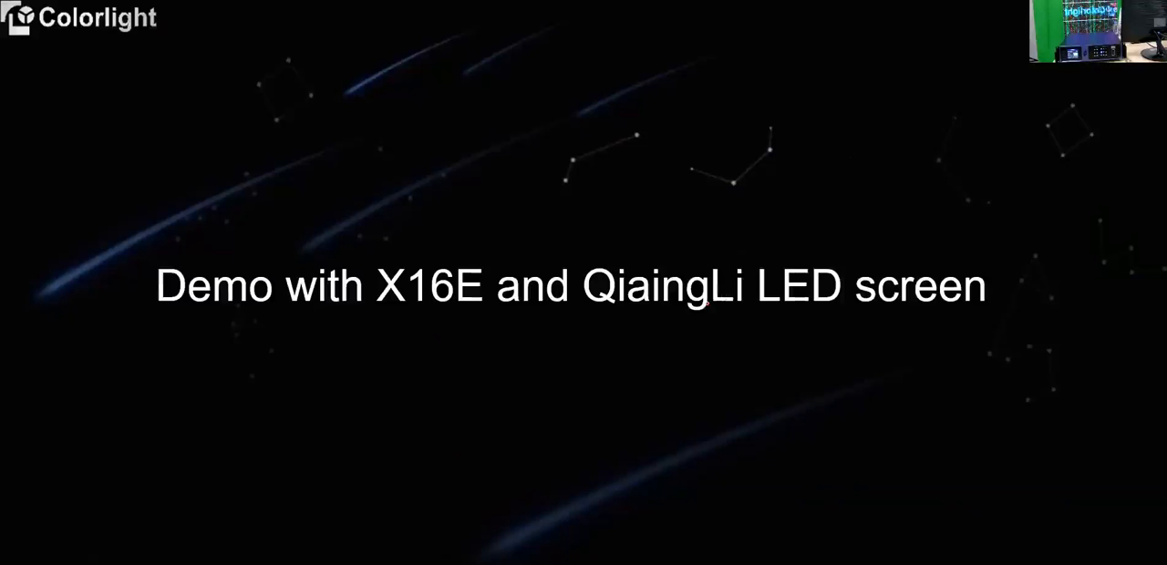
mouse_move(975, 155)
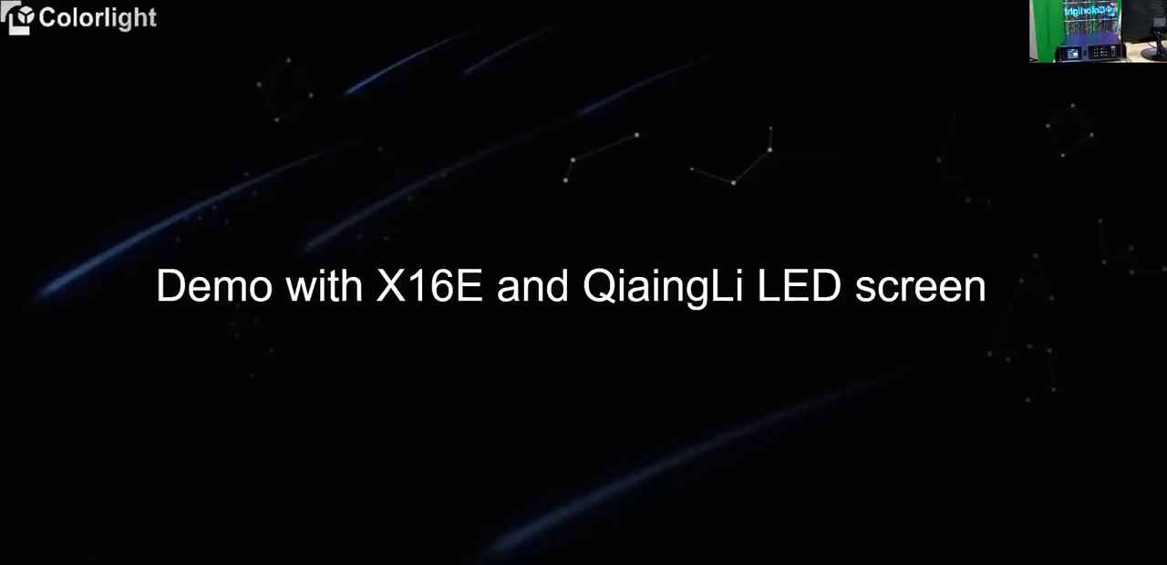
mouse_move(66, 91)
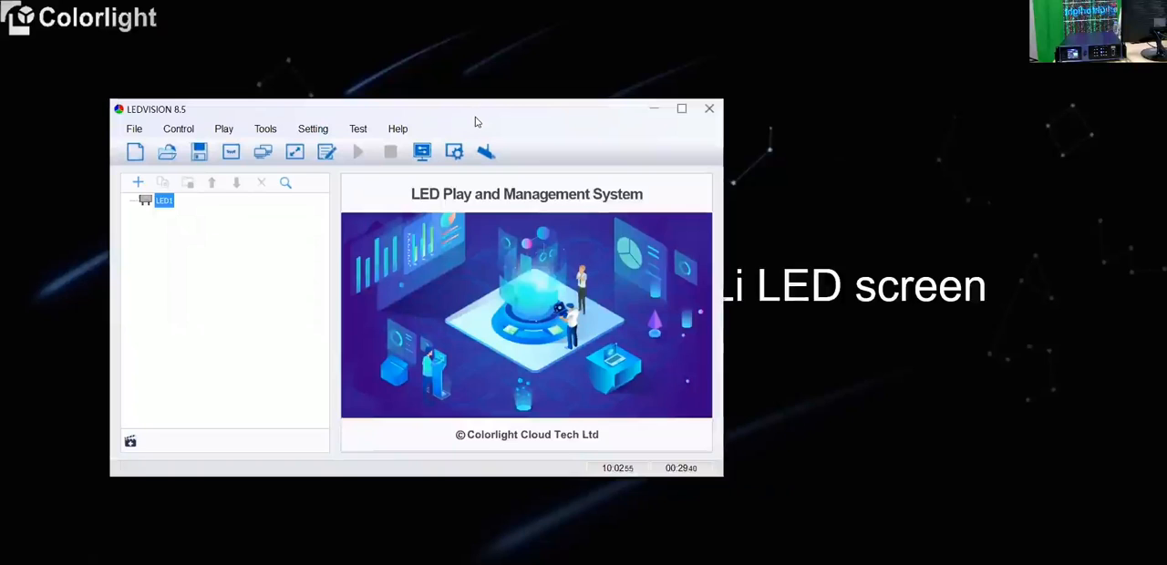
mouse_move(455, 151)
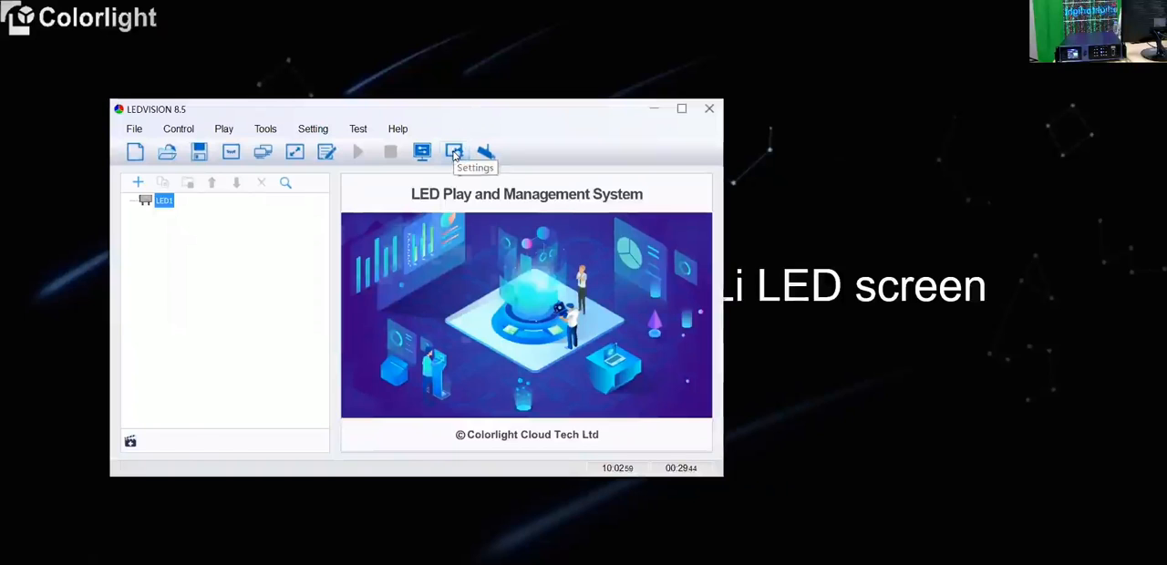
- Enter the authorization password to open LED Screen Settings, showing one 128×192 receiver card
left_click(454, 153)
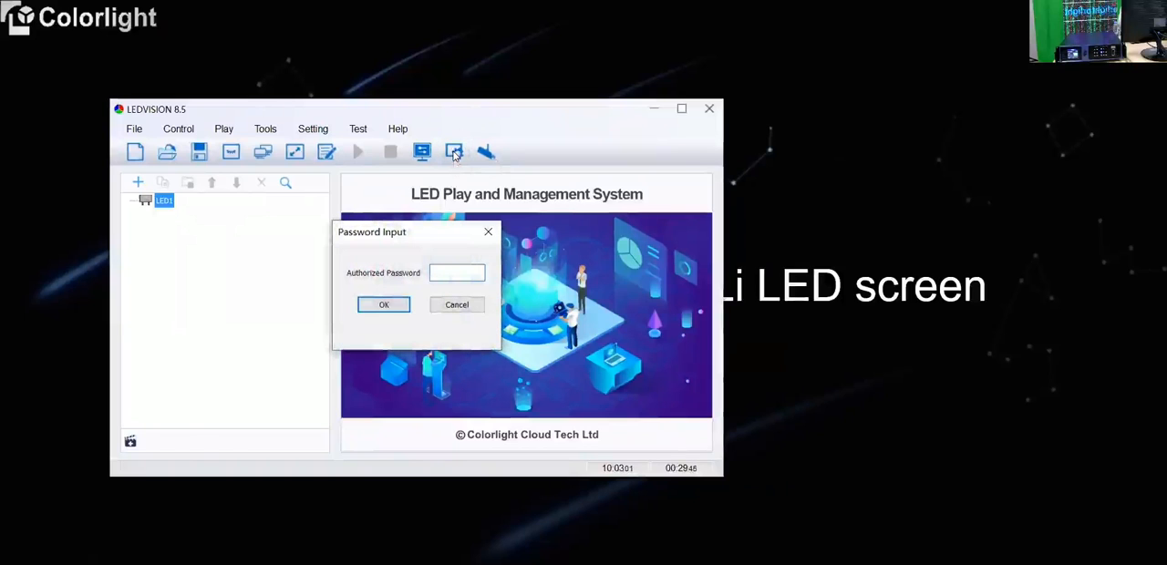
type("•")
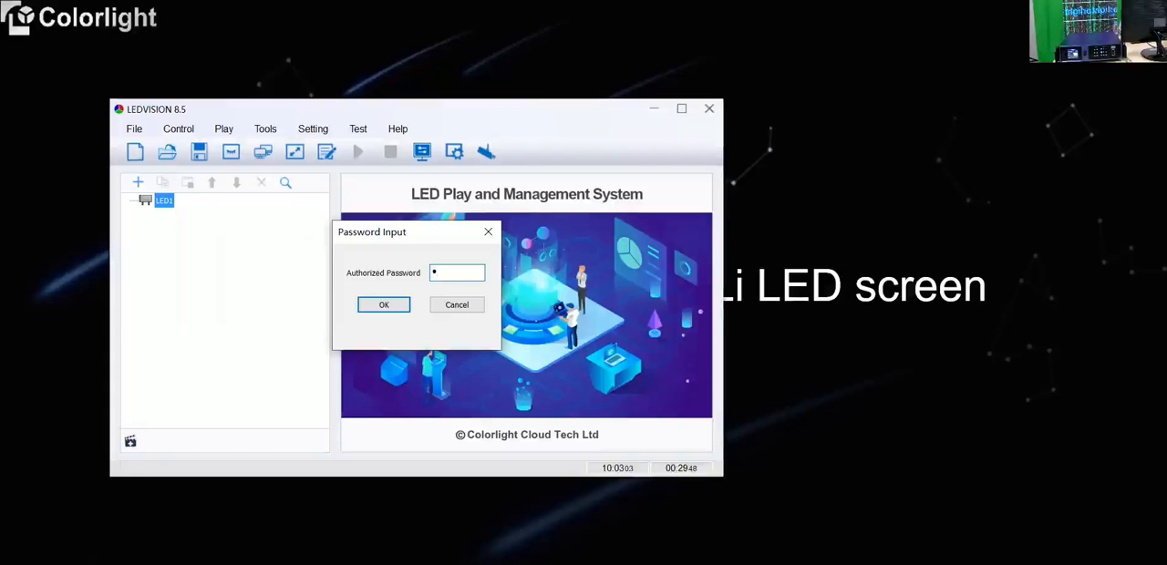
left_click(384, 305)
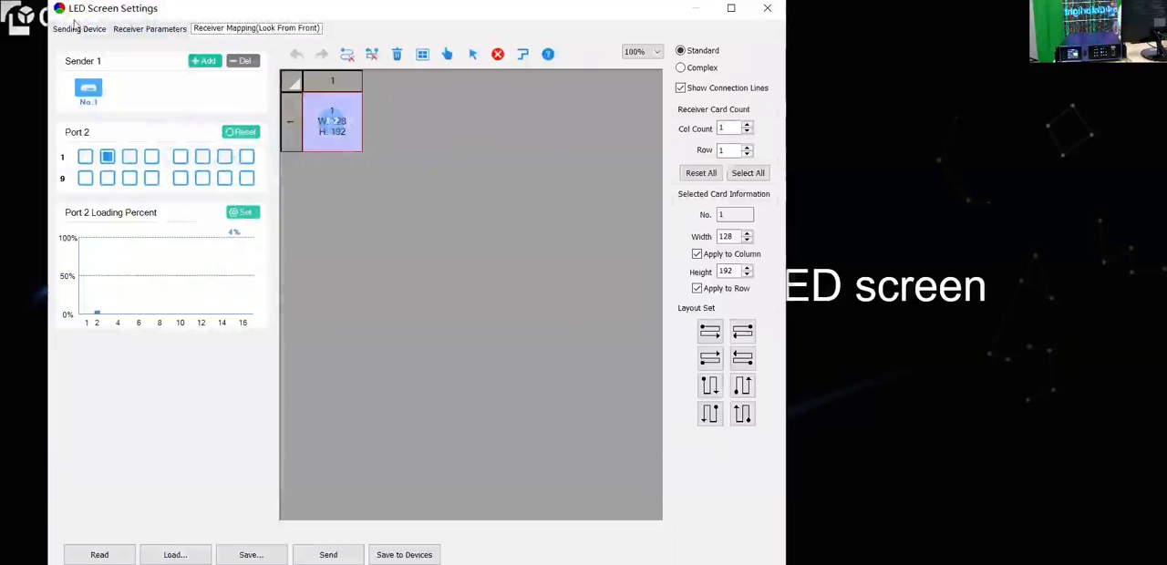
- Show the Sending Device page with the X16E sender locked to HDMI2 at 1920×1080
left_click(78, 27)
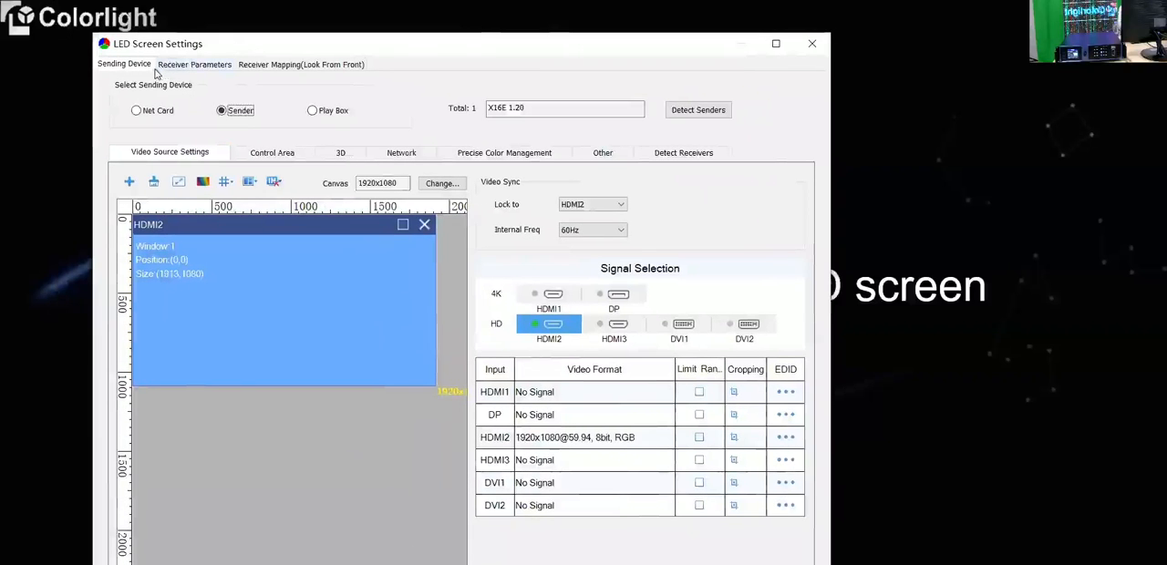
mouse_move(212, 123)
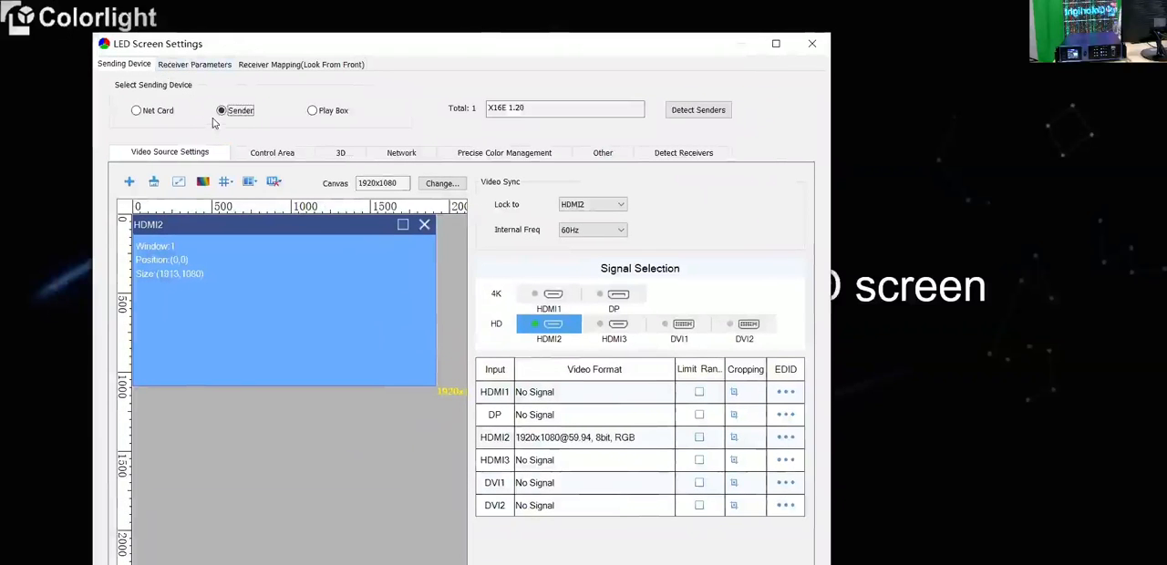
mouse_move(175, 128)
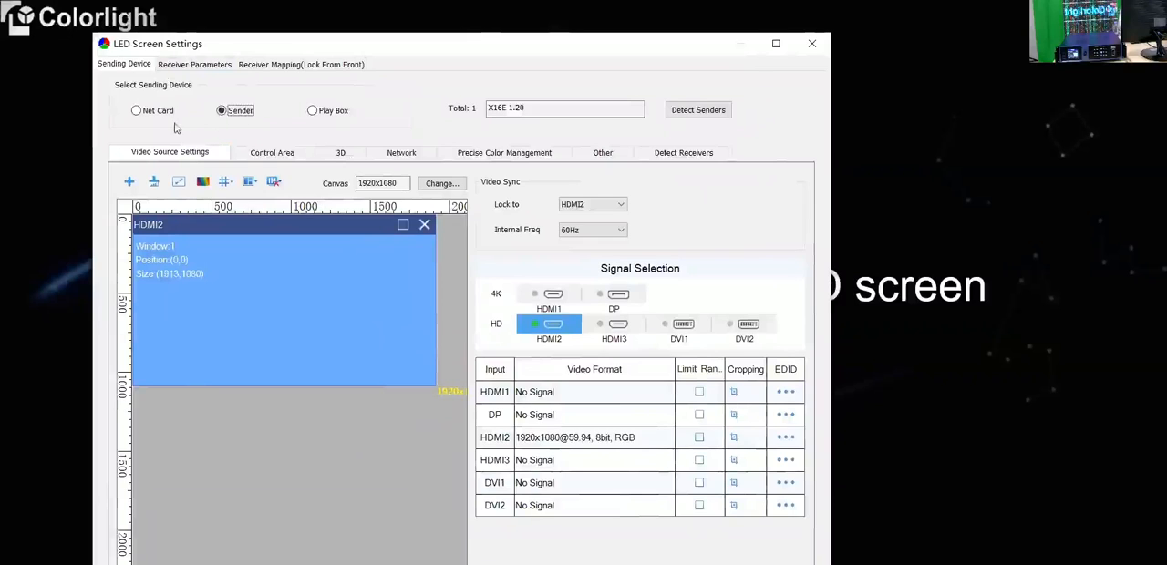
mouse_move(267, 125)
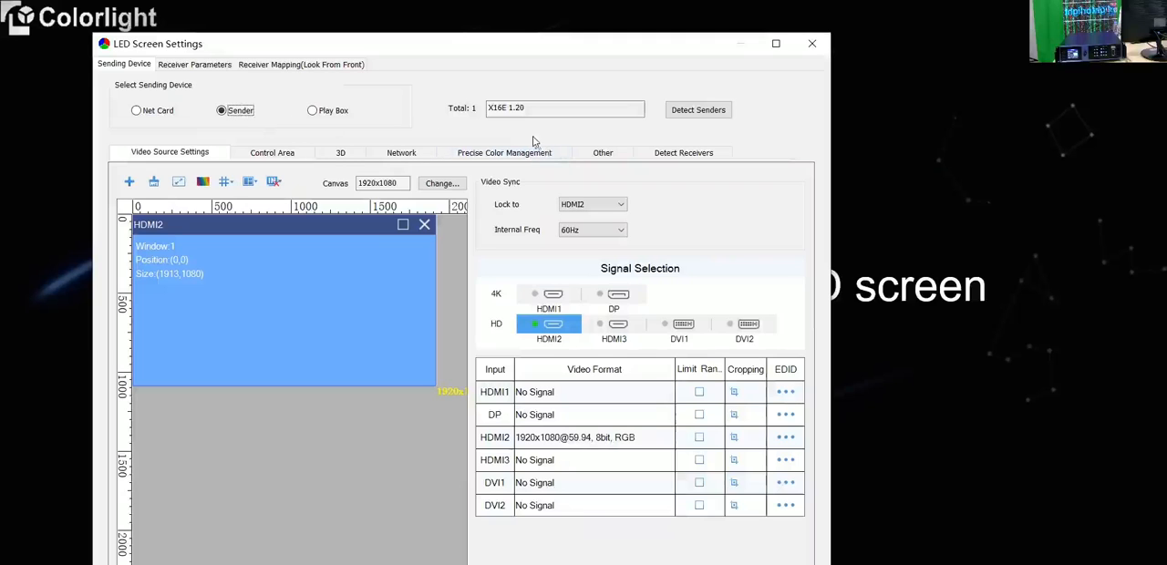
mouse_move(680, 127)
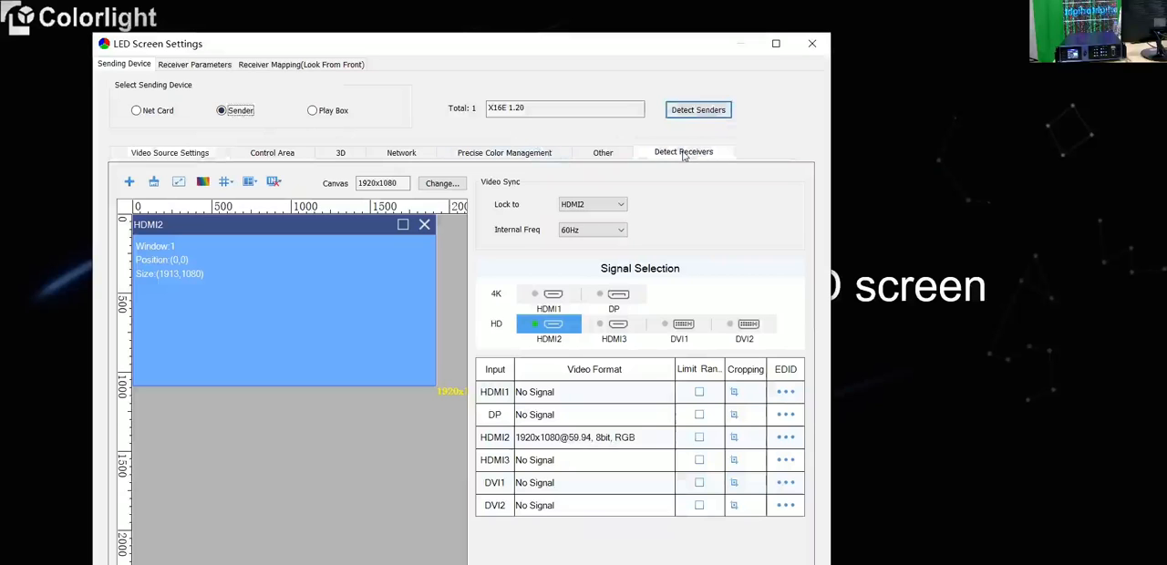
left_click(682, 152)
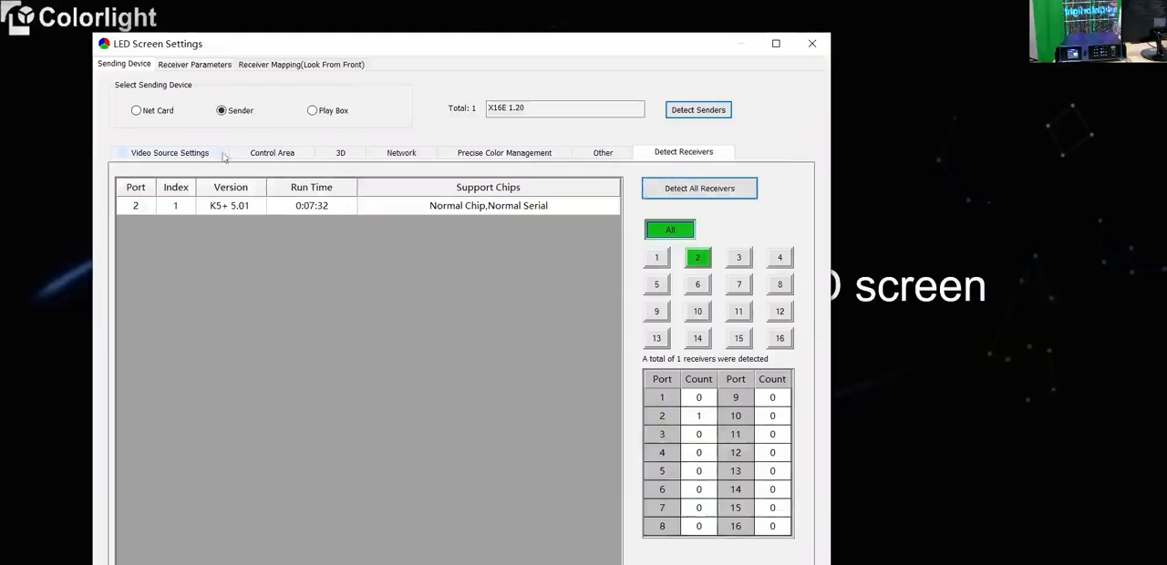
left_click(170, 152)
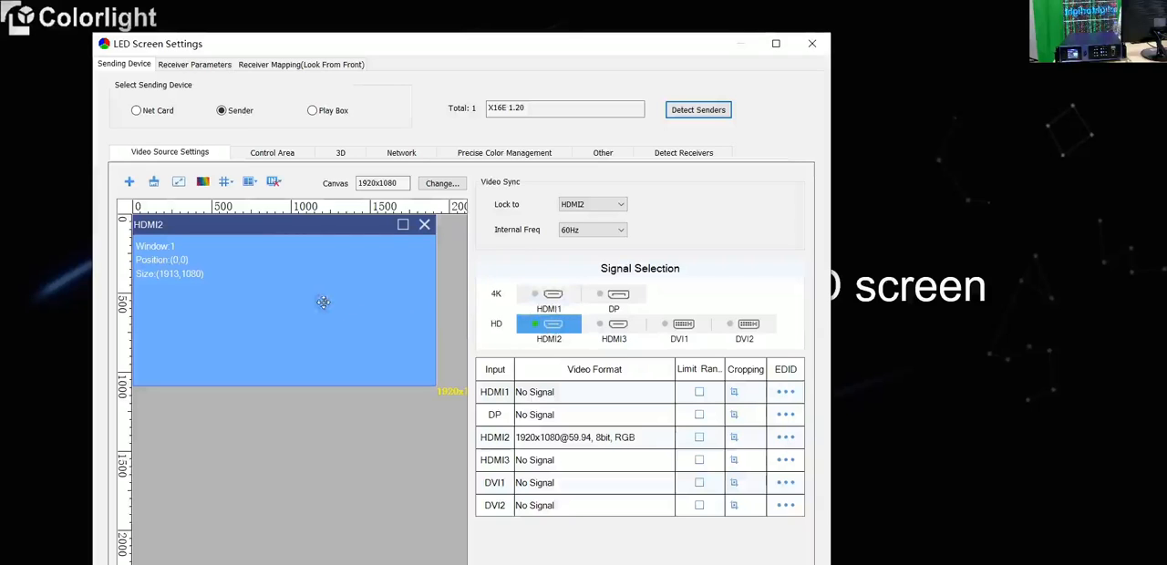
mouse_move(561, 340)
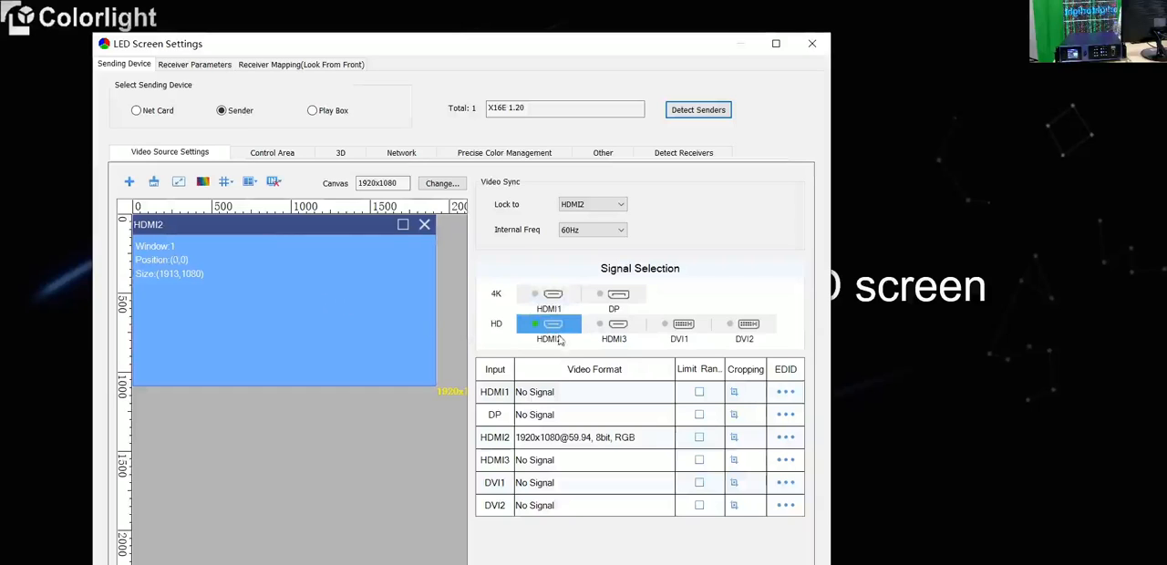
left_click(599, 293)
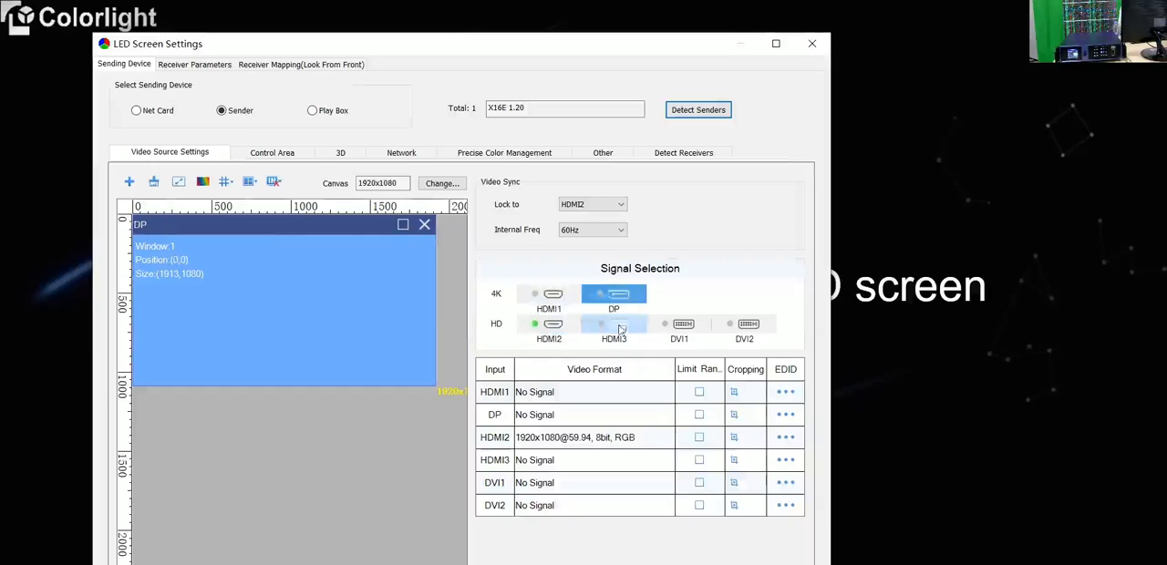
left_click(548, 323)
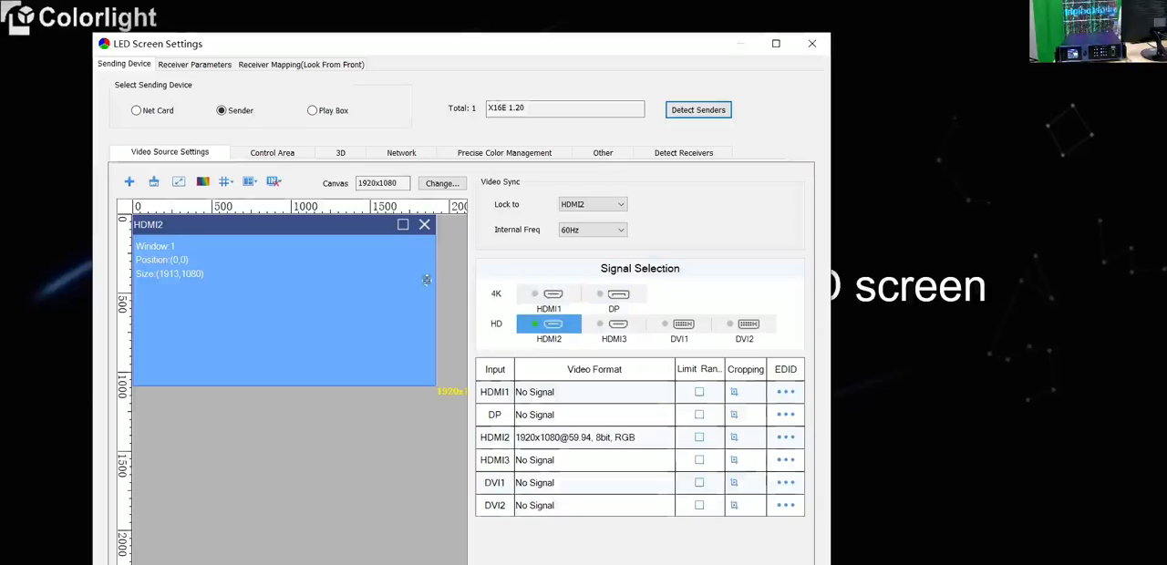
mouse_move(394, 276)
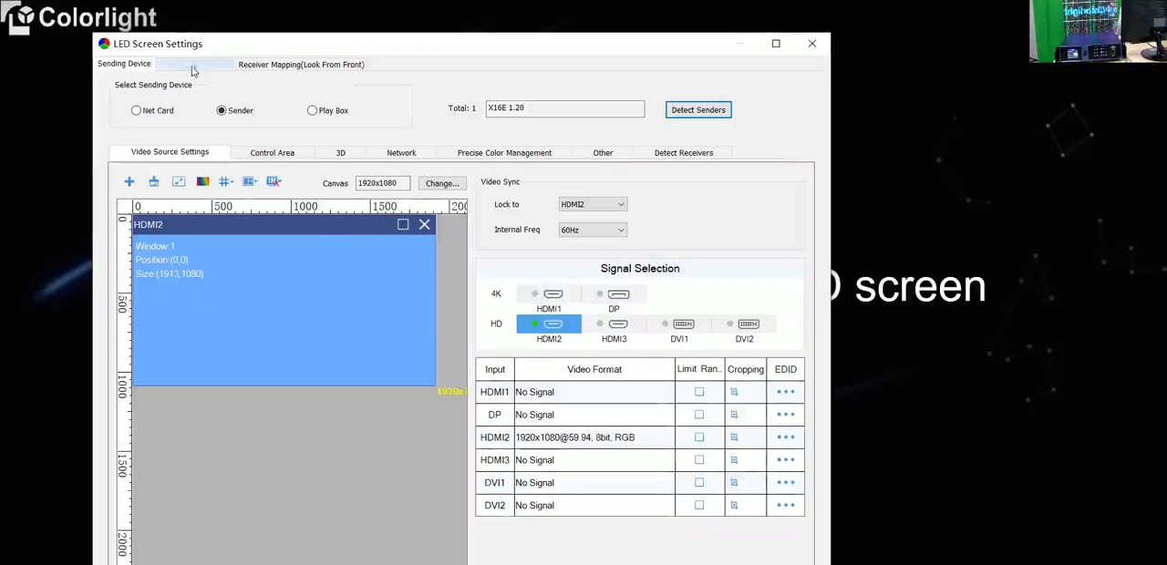
- View receiver parameters (128×32 modules, 256×192 cabinet) and browse for a .rcvbp file
left_click(194, 64)
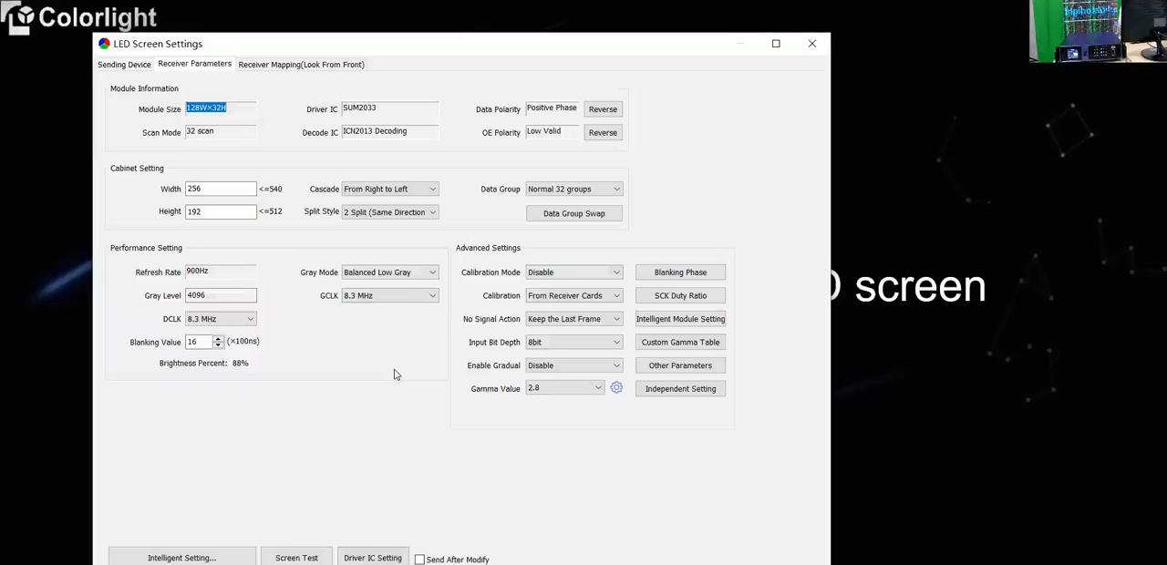
mouse_move(295, 533)
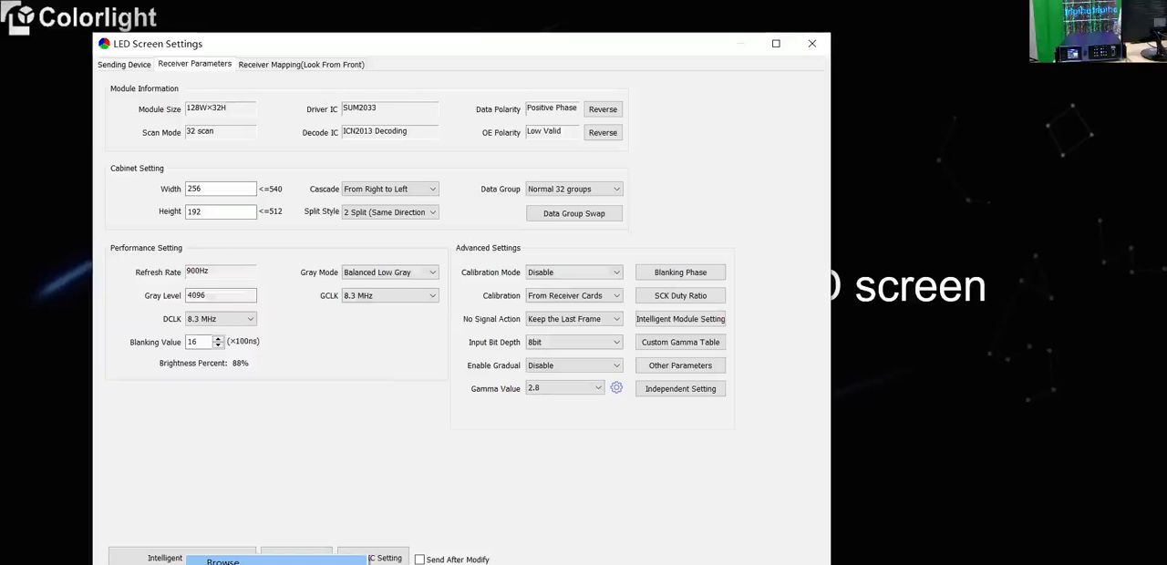
left_click(224, 562)
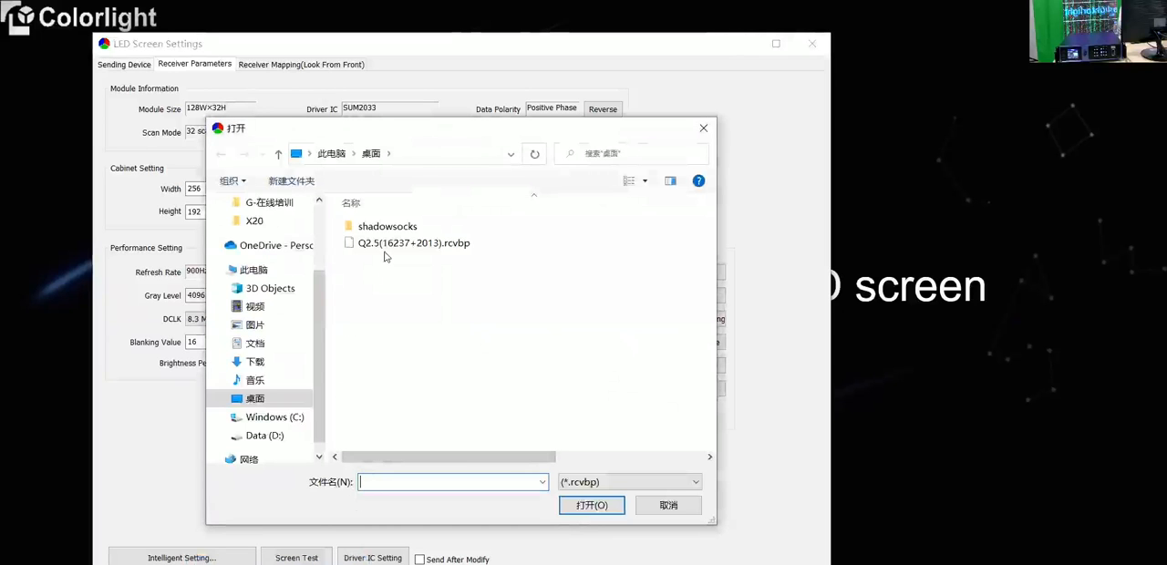
mouse_move(412, 242)
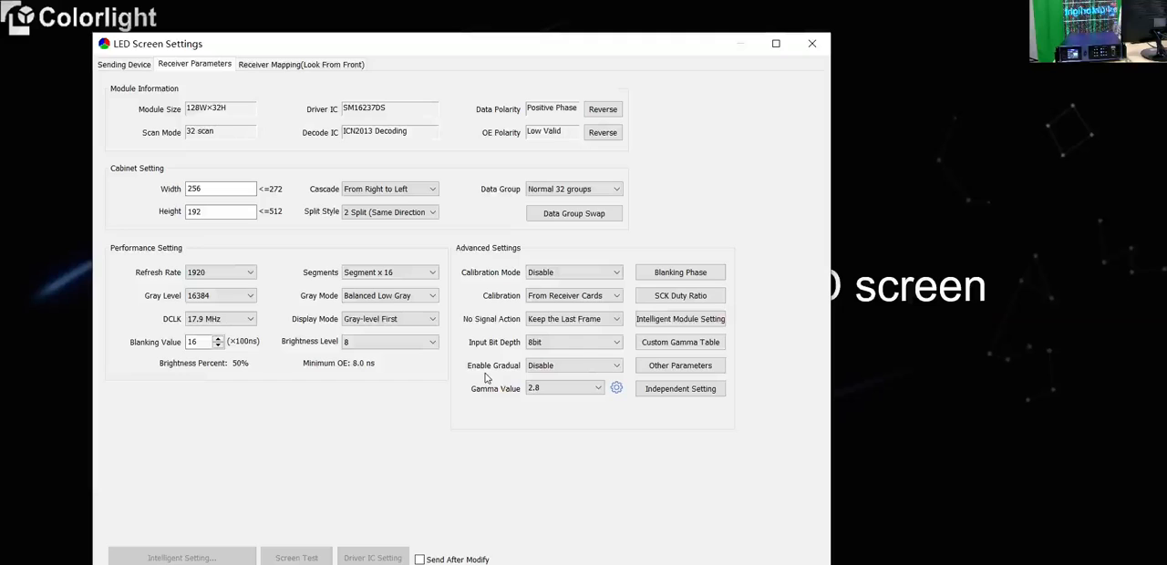
mouse_move(471, 401)
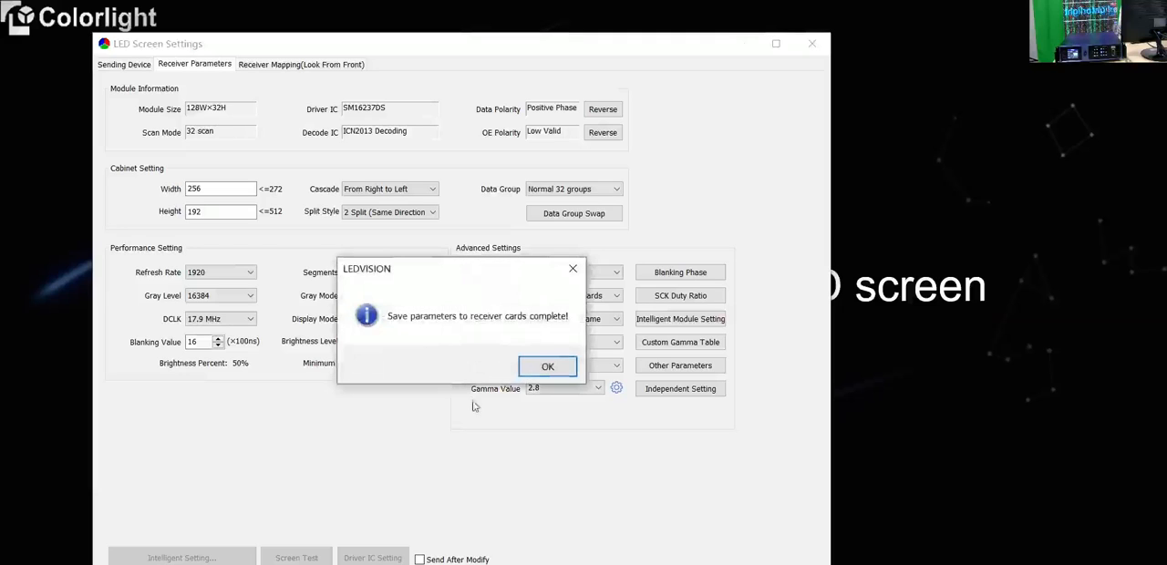
- Acknowledge the Q2.5(16237+2013) parameters saved to receiver cards and move to receiver mapping
left_click(548, 366)
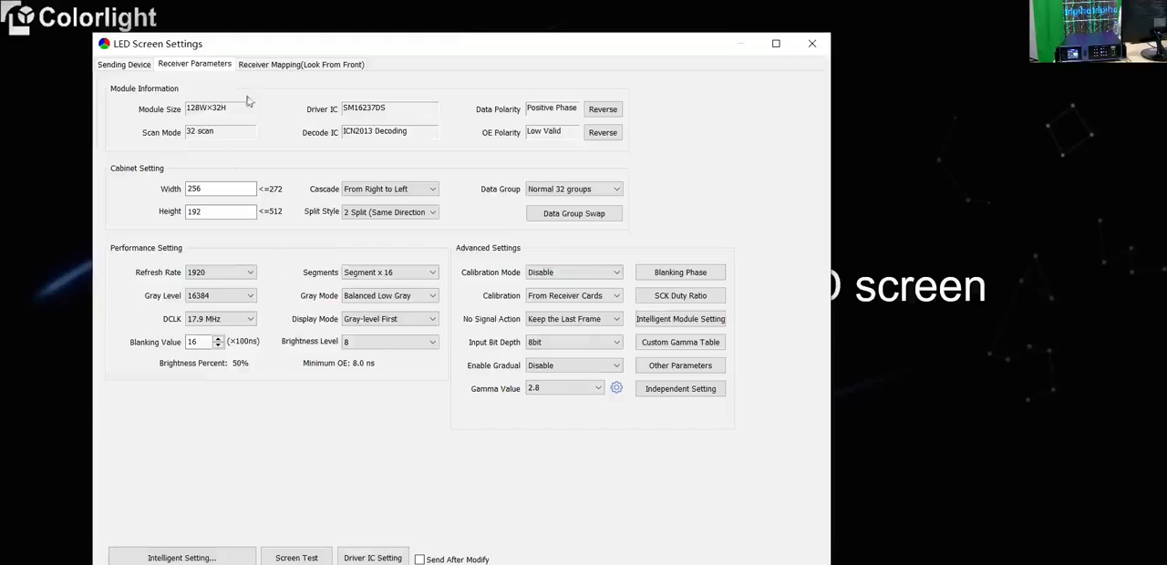
left_click(301, 64)
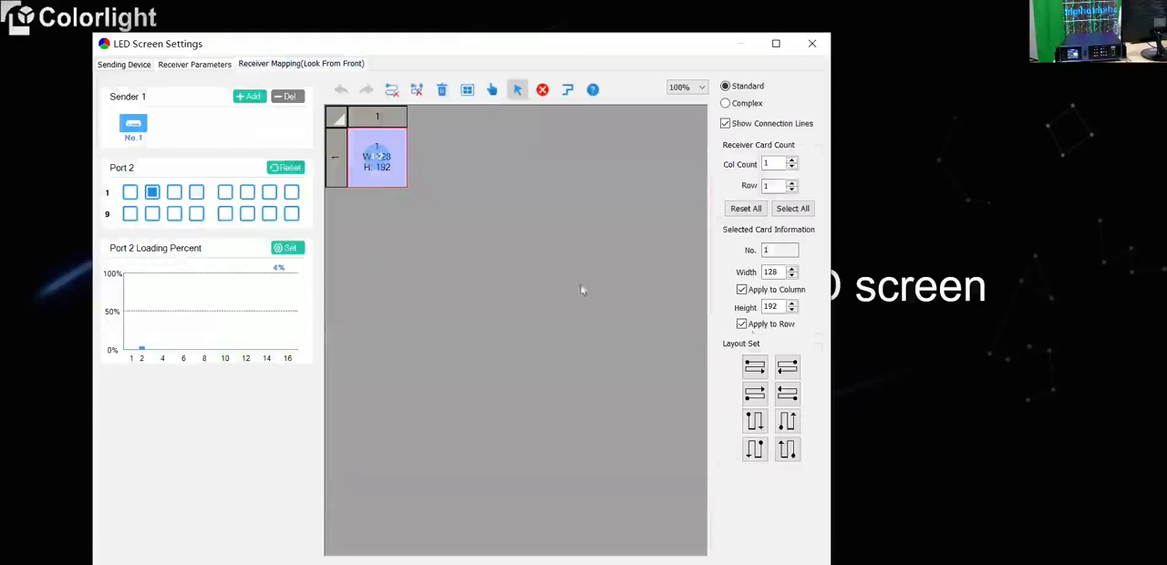
- Select the port 2 receiver card's width value for editing
triple_click(772, 271)
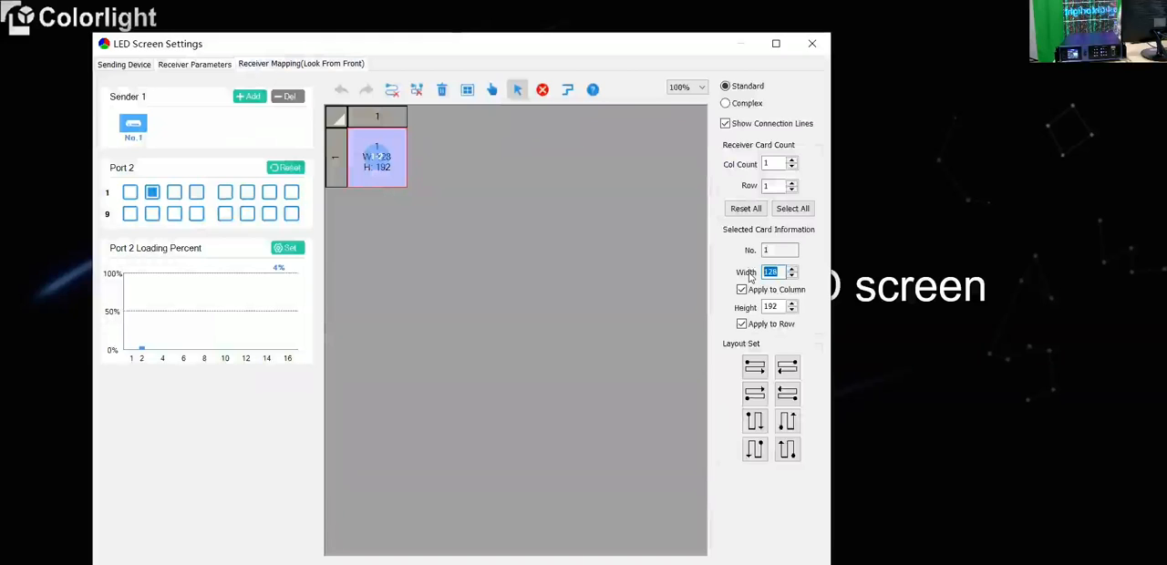
mouse_move(531, 466)
type("256")
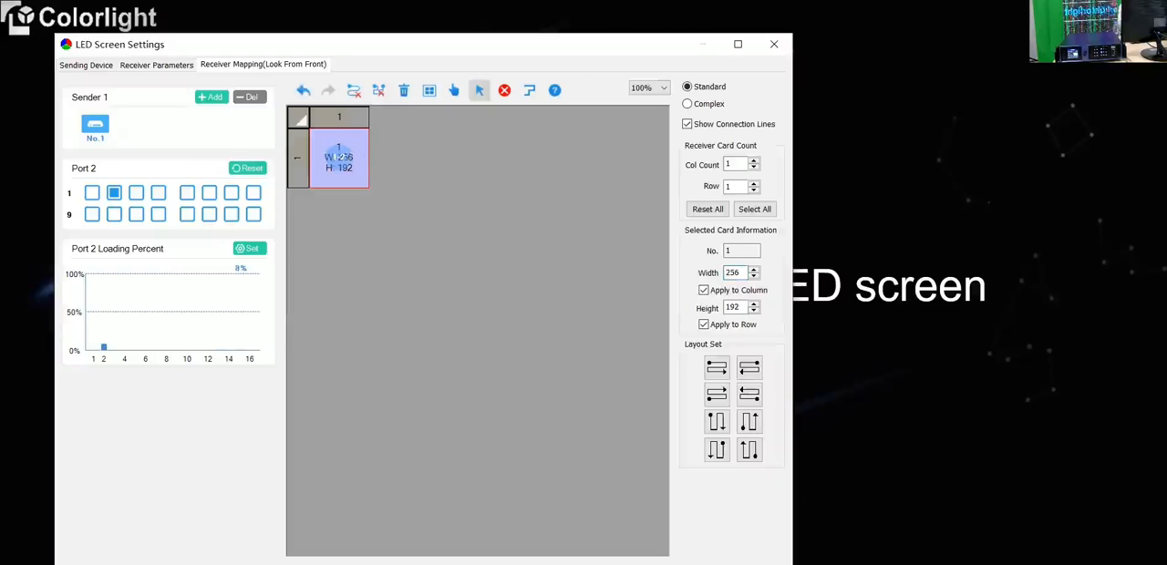
mouse_move(426, 522)
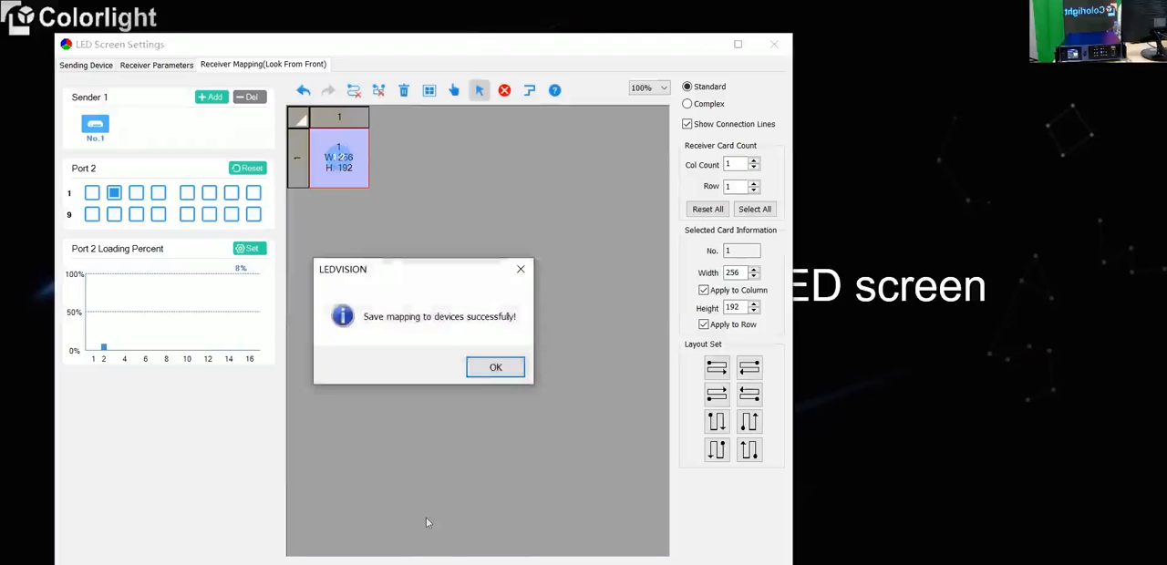
- Confirm the success message after saving the 256×192 port 2 mapping
left_click(495, 367)
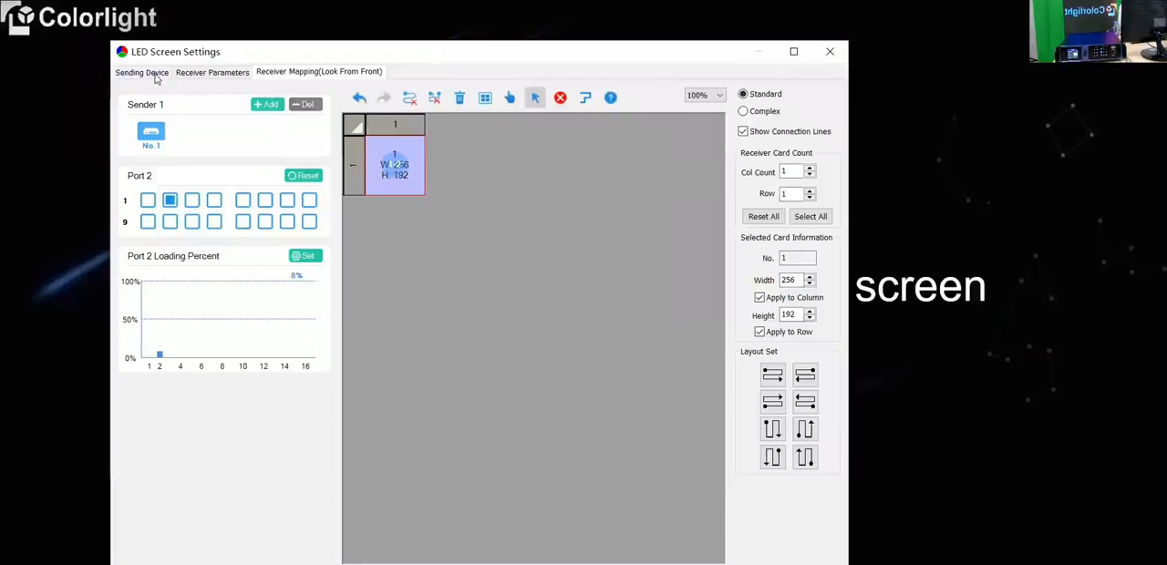
- Return to the Sending Device page showing the X16E sender on HDMI2 at 1920×1080
left_click(142, 72)
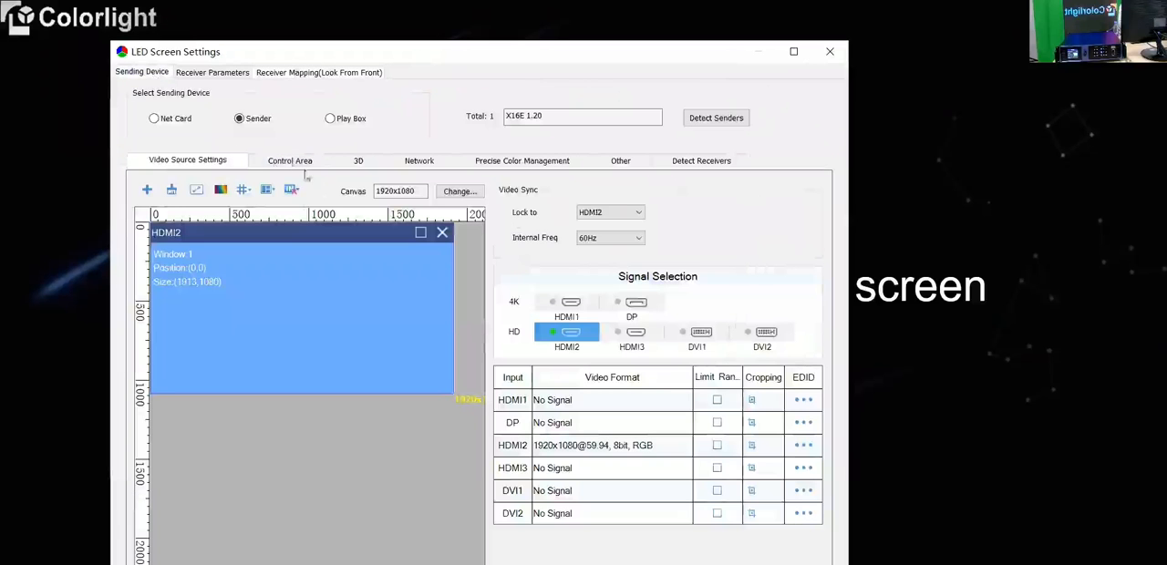
mouse_move(387, 252)
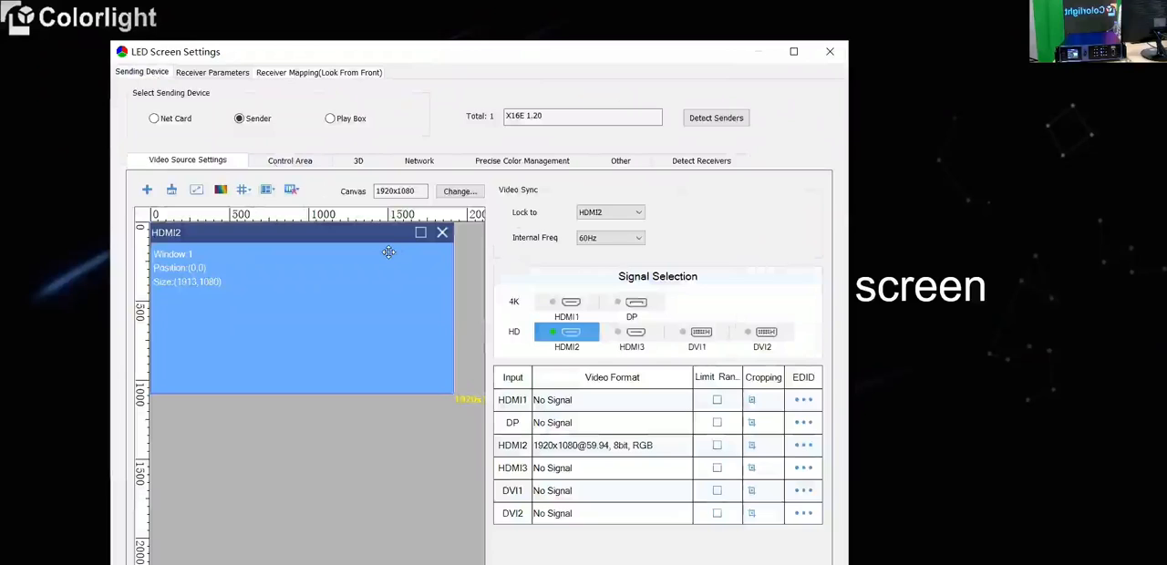
mouse_move(374, 248)
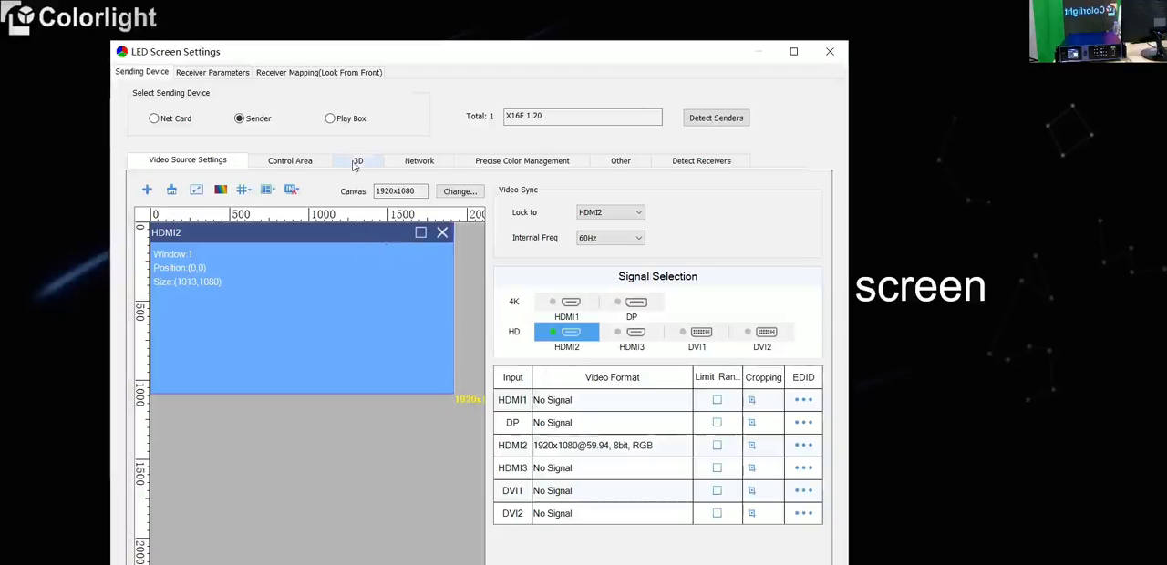
- Review the sender's 3D options, then its network settings with static IP 192.168.1.192
left_click(358, 161)
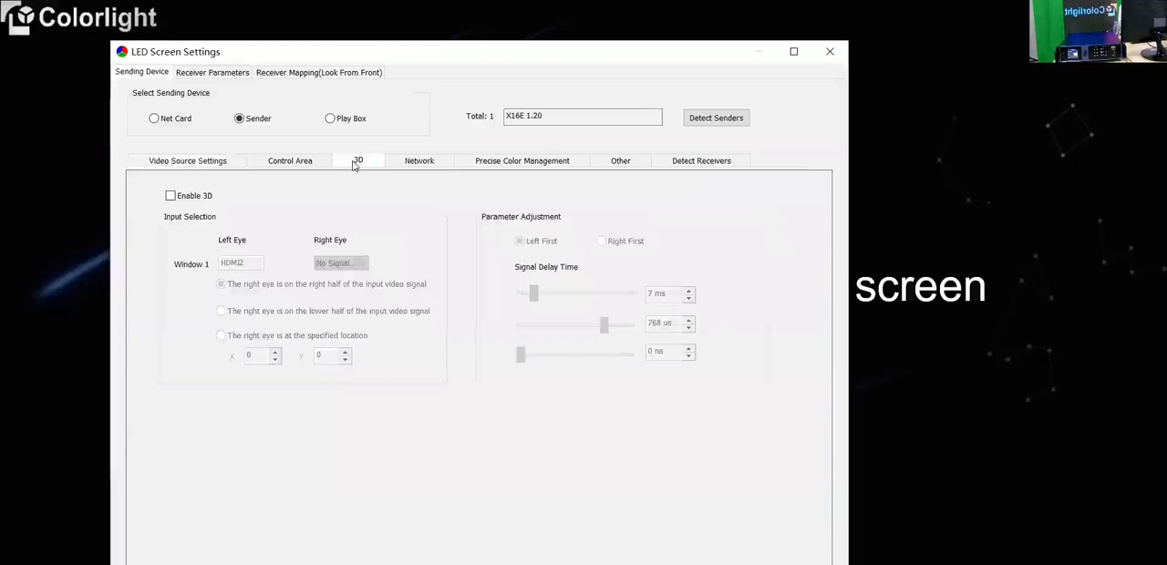
mouse_move(360, 192)
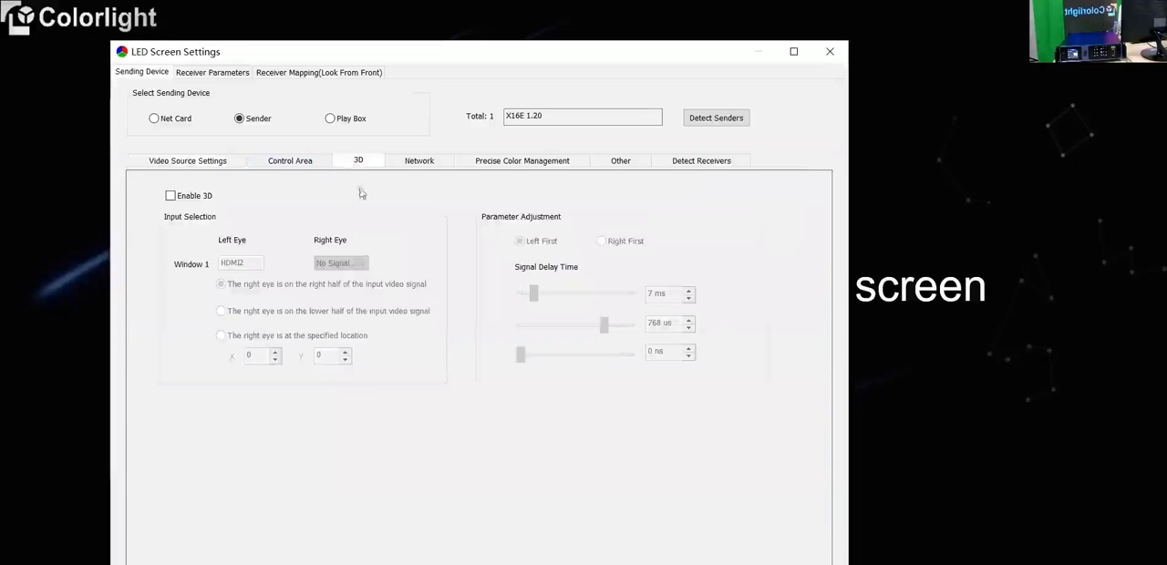
left_click(418, 160)
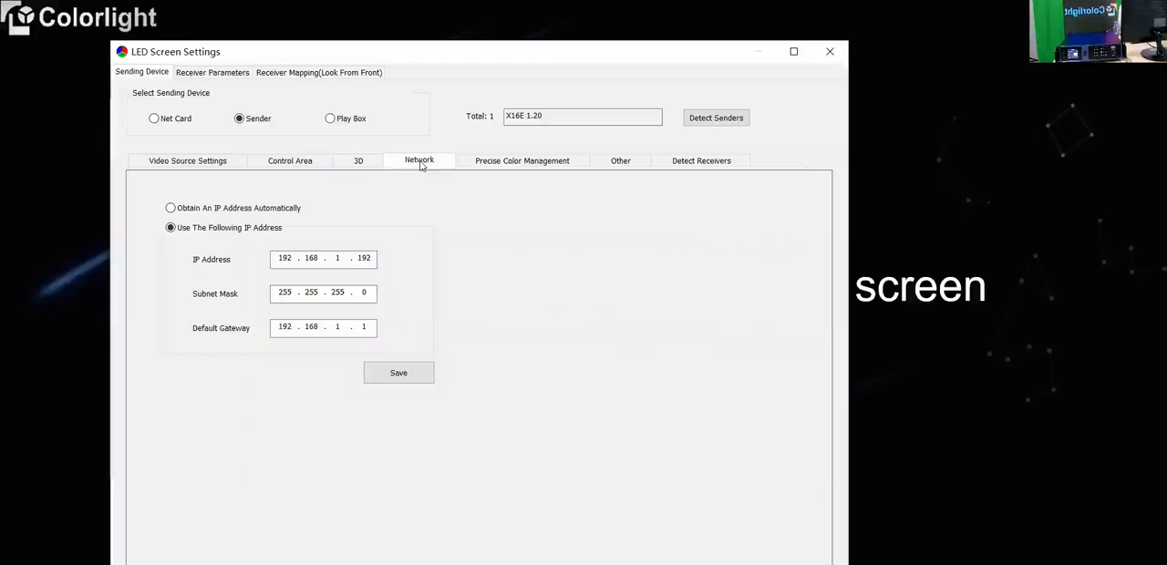
left_click(322, 258)
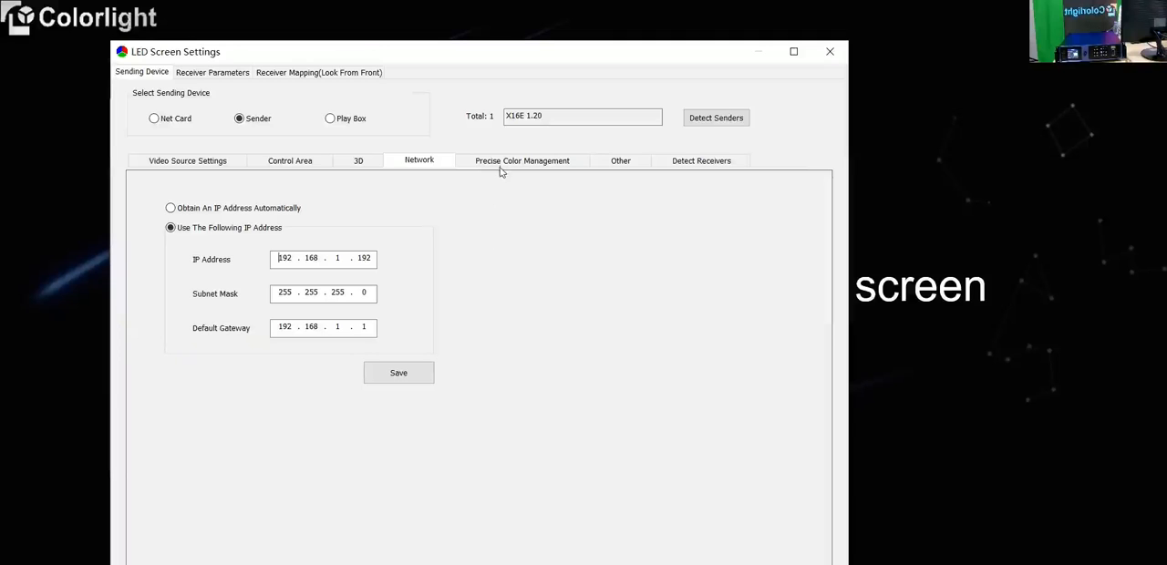
- Review measured LED colours and brightness, then the customised output colour space coordinates
left_click(522, 160)
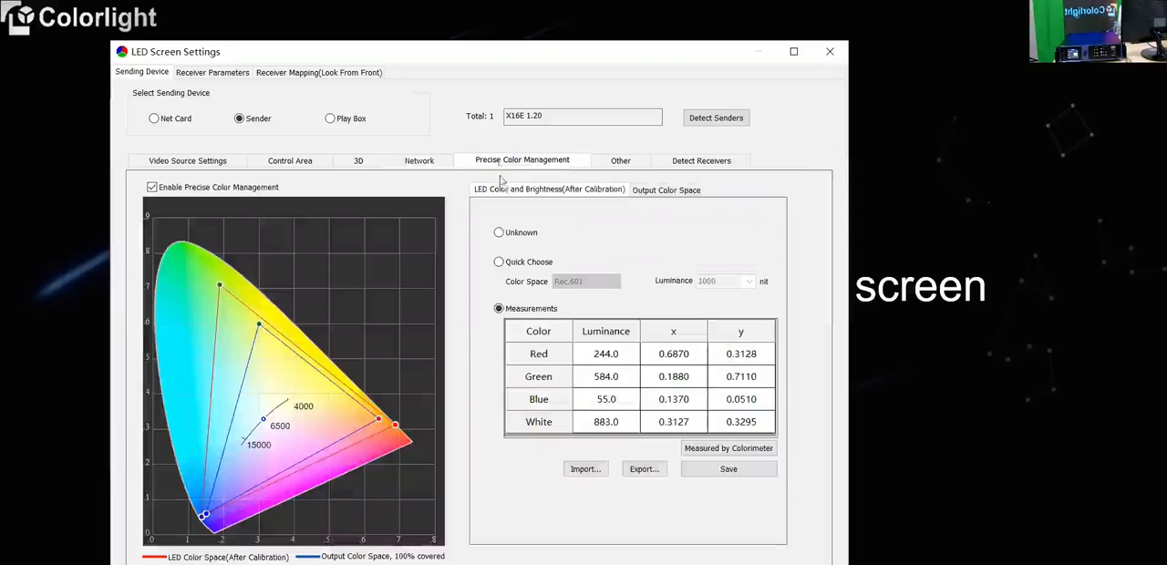
mouse_move(524, 220)
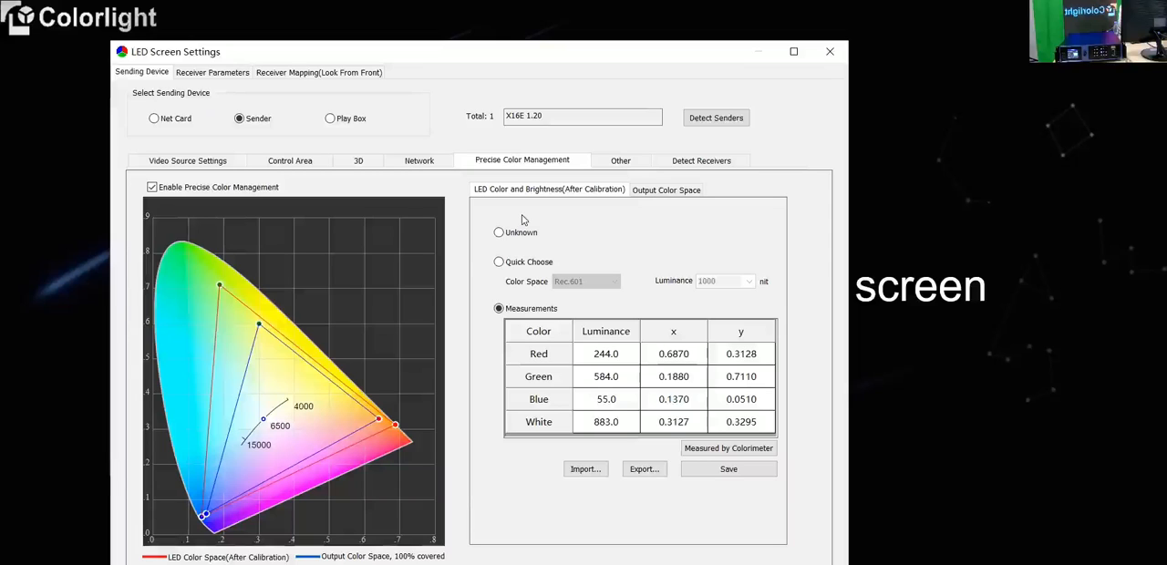
mouse_move(579, 343)
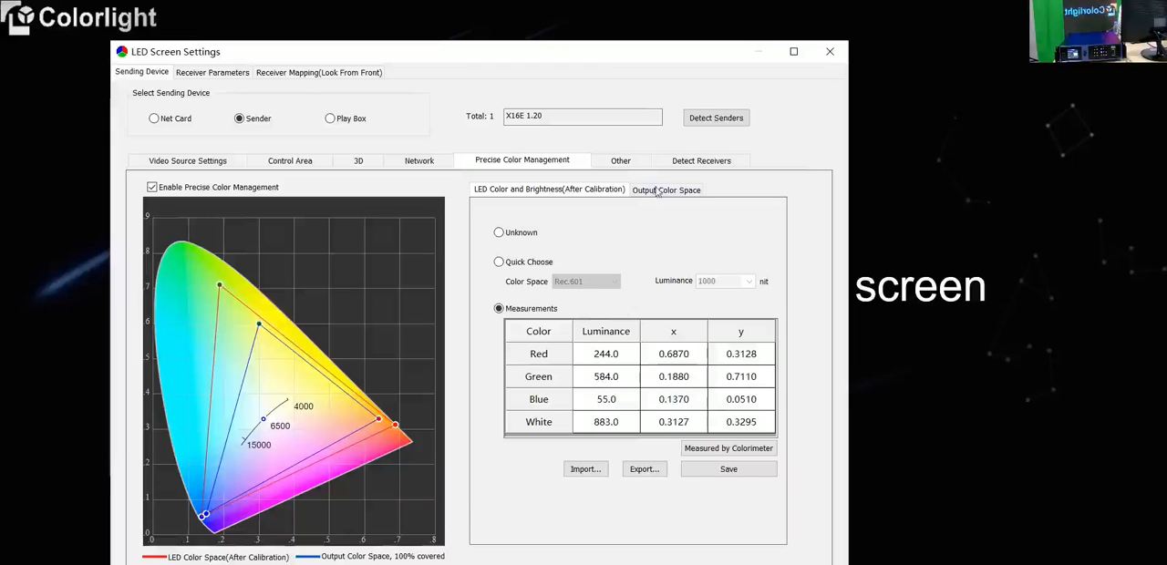
left_click(666, 190)
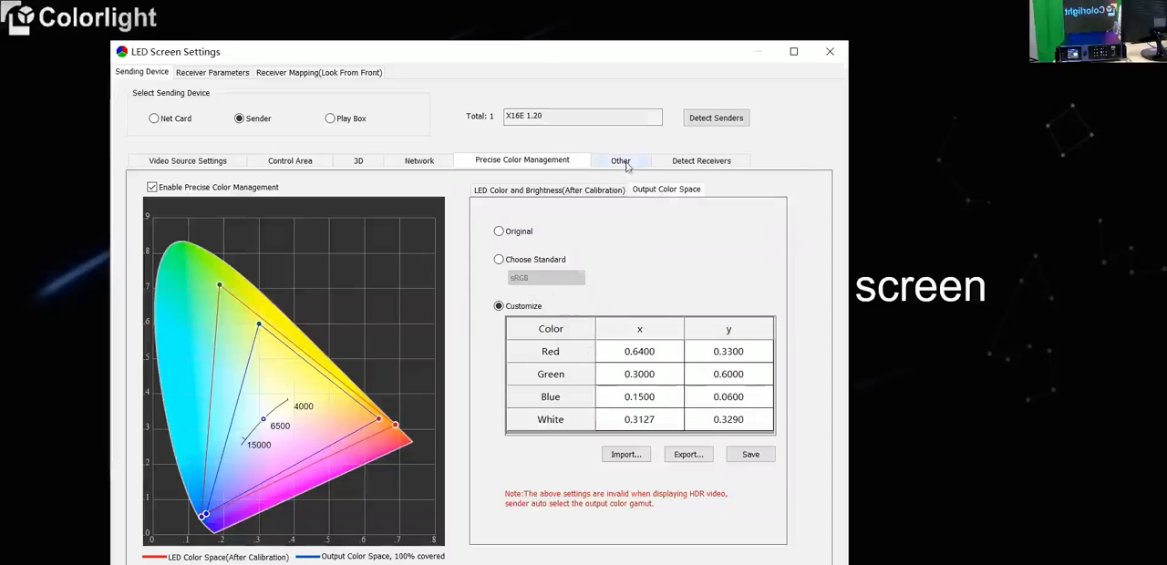
- Toggle Better Graylevel On Low Brightness on and back off in the sender's Other settings
left_click(620, 161)
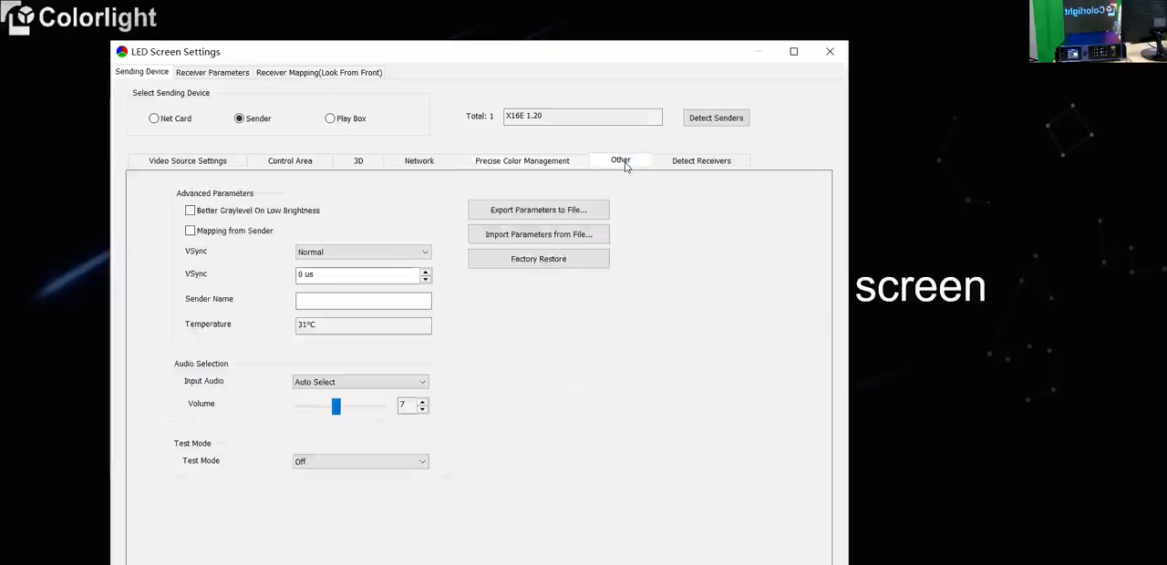
mouse_move(660, 299)
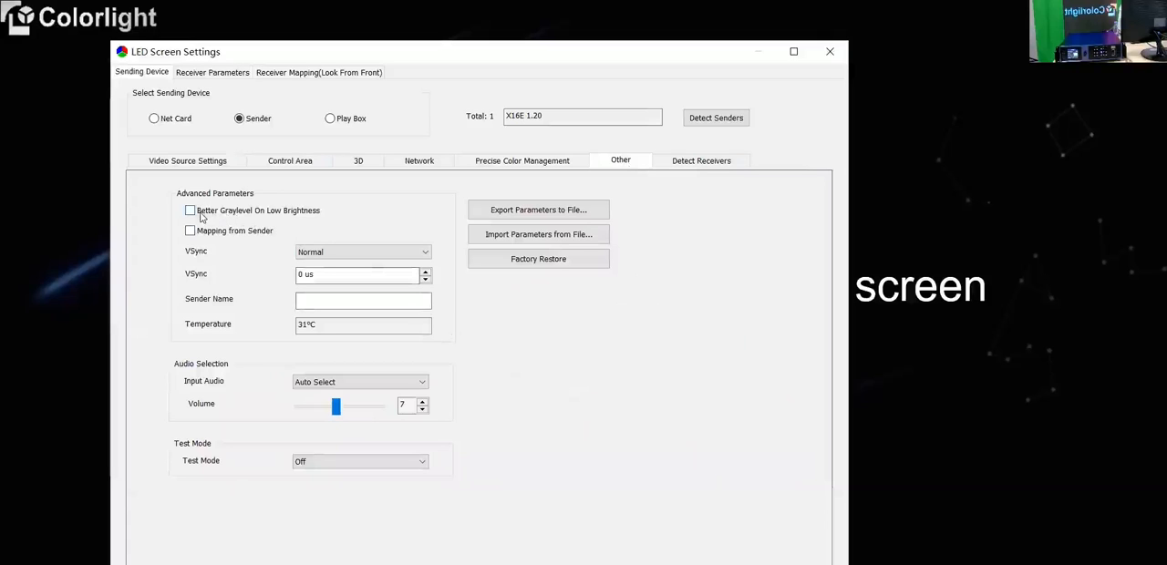
mouse_move(258, 222)
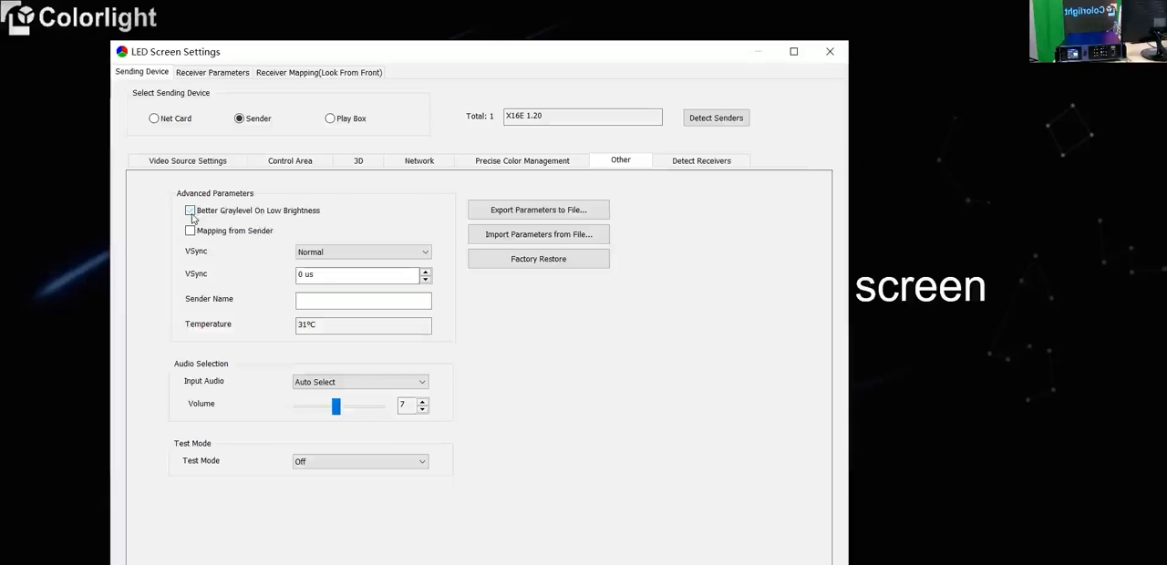
left_click(190, 211)
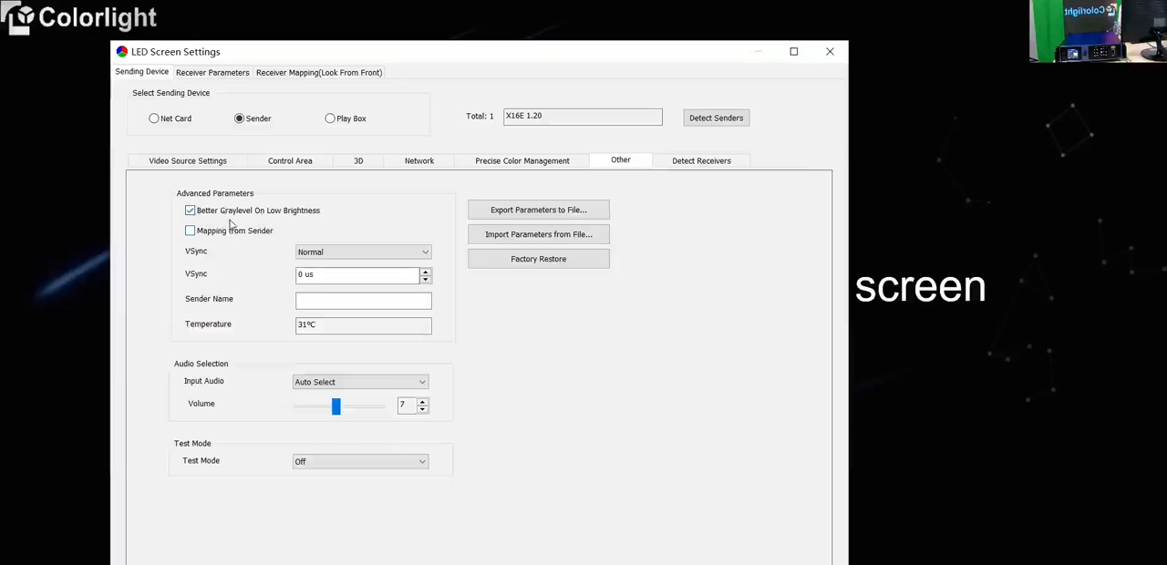
mouse_move(247, 221)
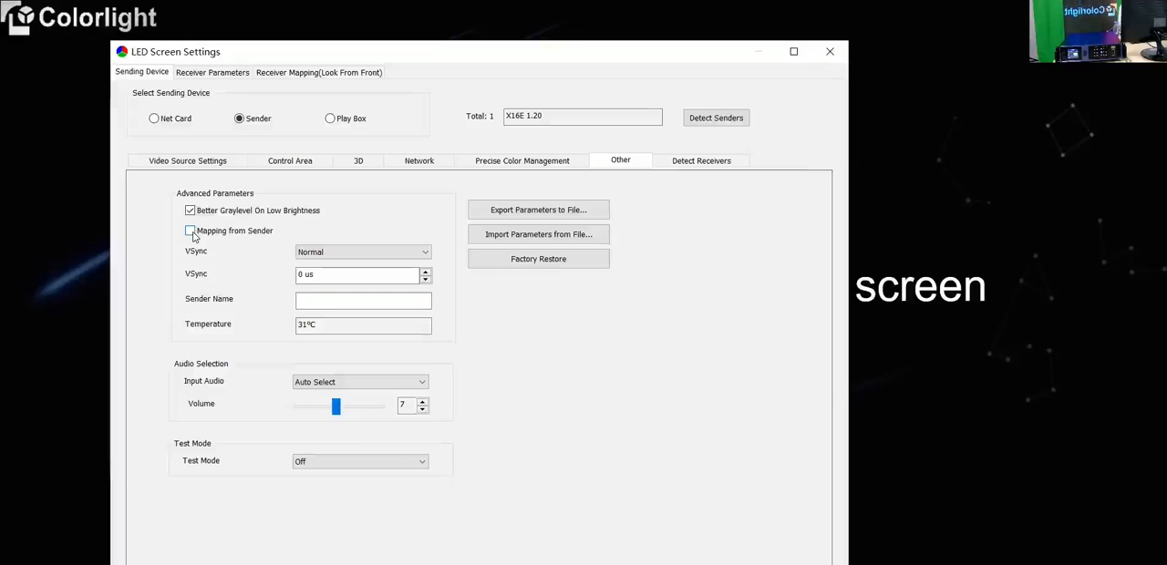
mouse_move(251, 239)
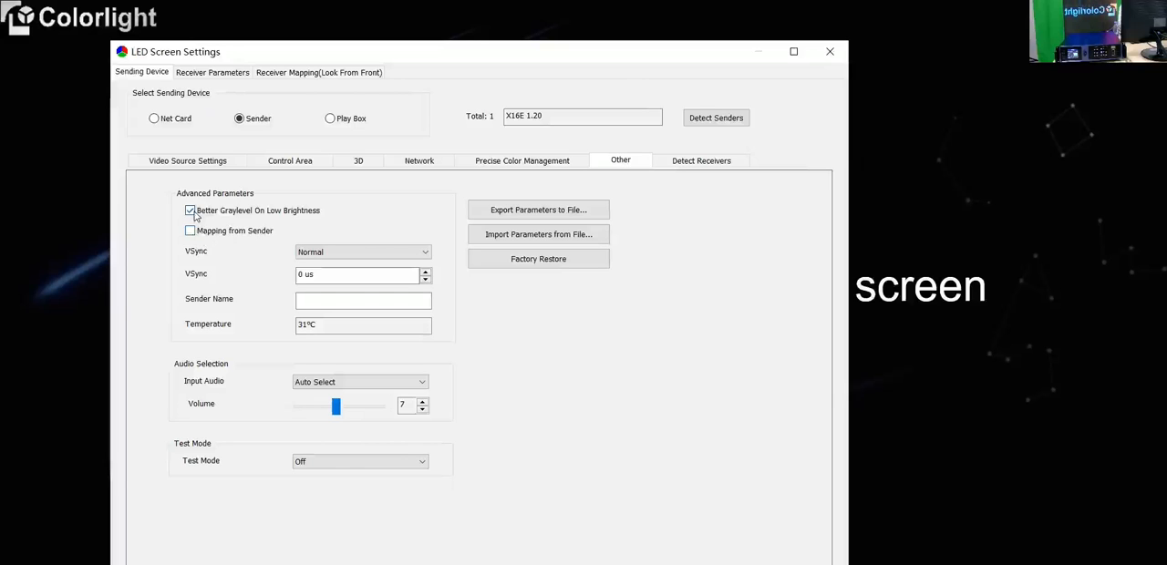
left_click(190, 211)
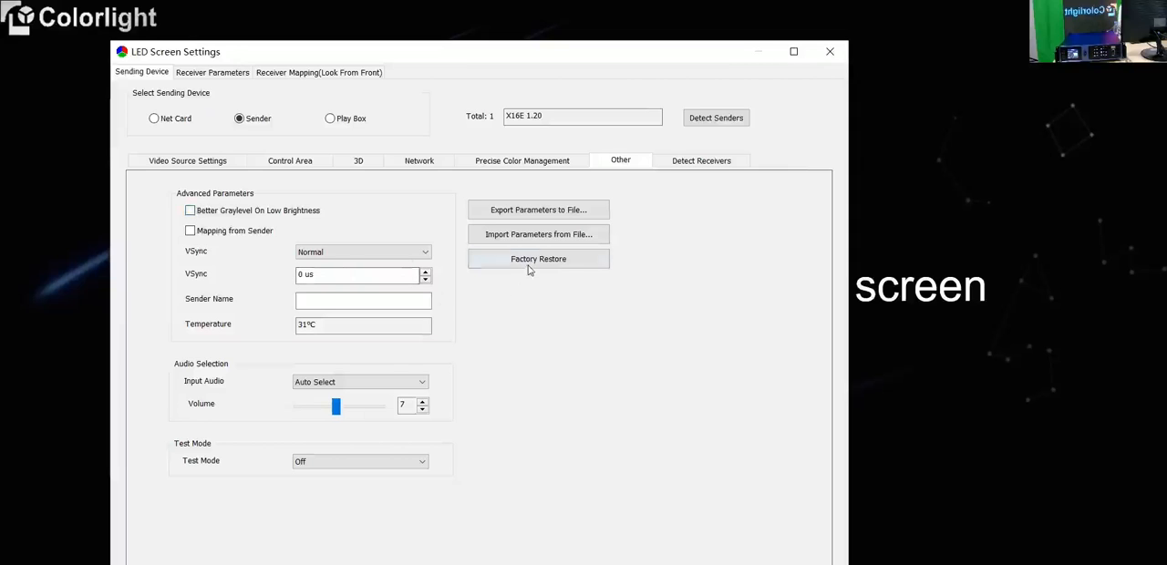
mouse_move(538, 259)
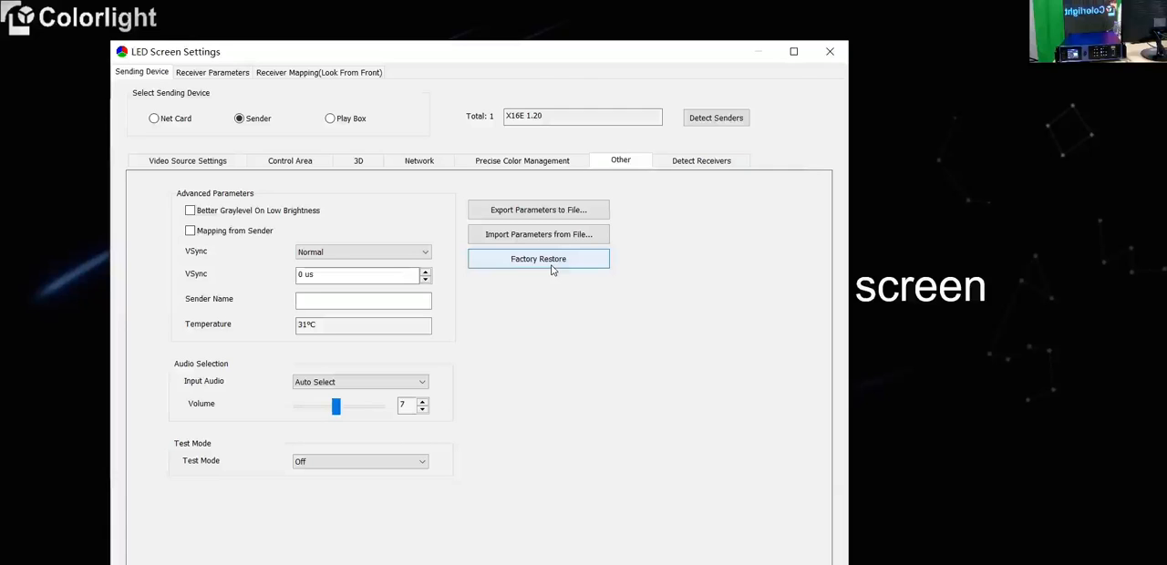
mouse_move(683, 171)
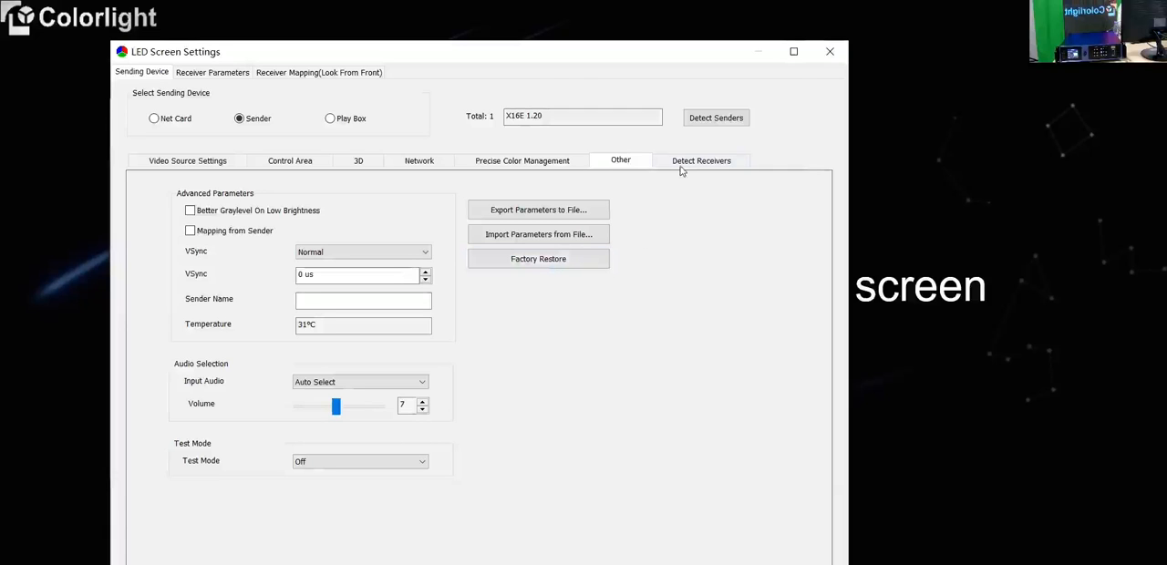
- Detect all receivers, finding one K5+ 5.01 card on port 2, then close LED Screen Settings
left_click(701, 160)
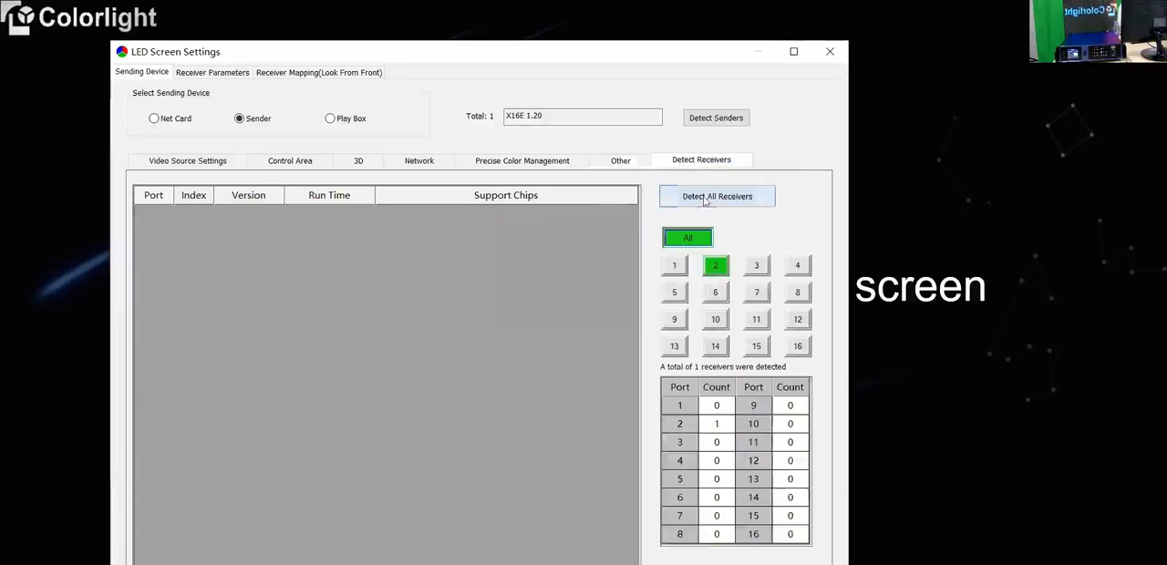
left_click(717, 196)
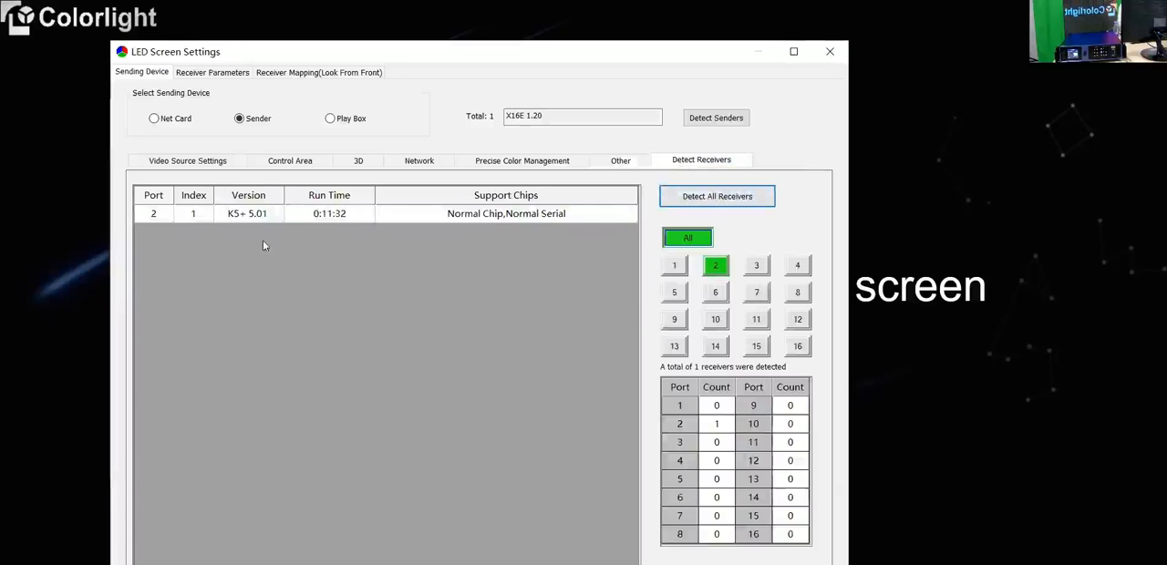
mouse_move(268, 226)
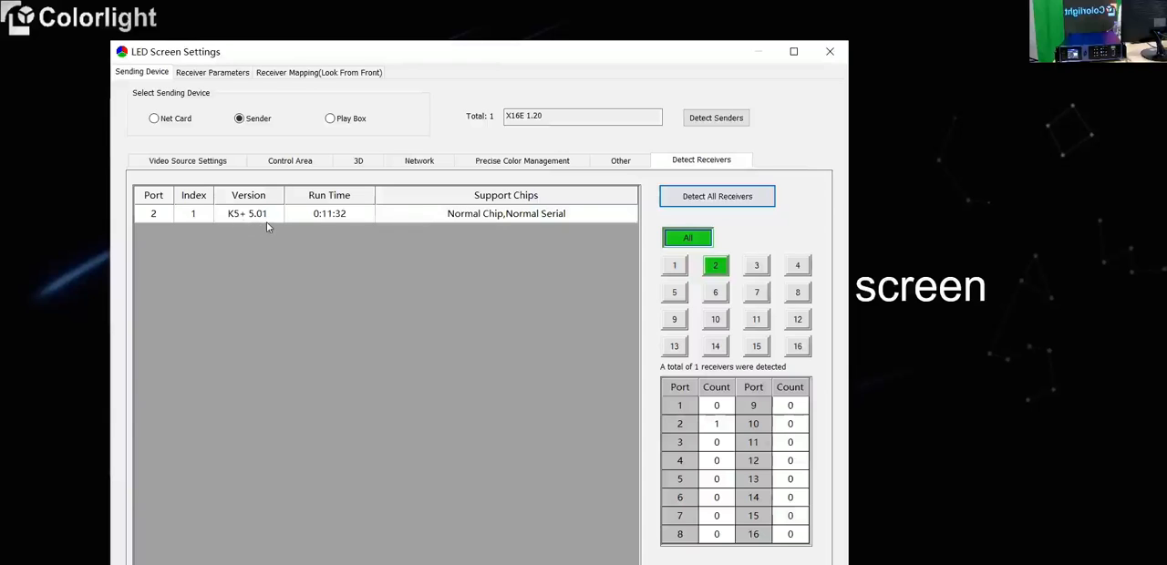
mouse_move(344, 248)
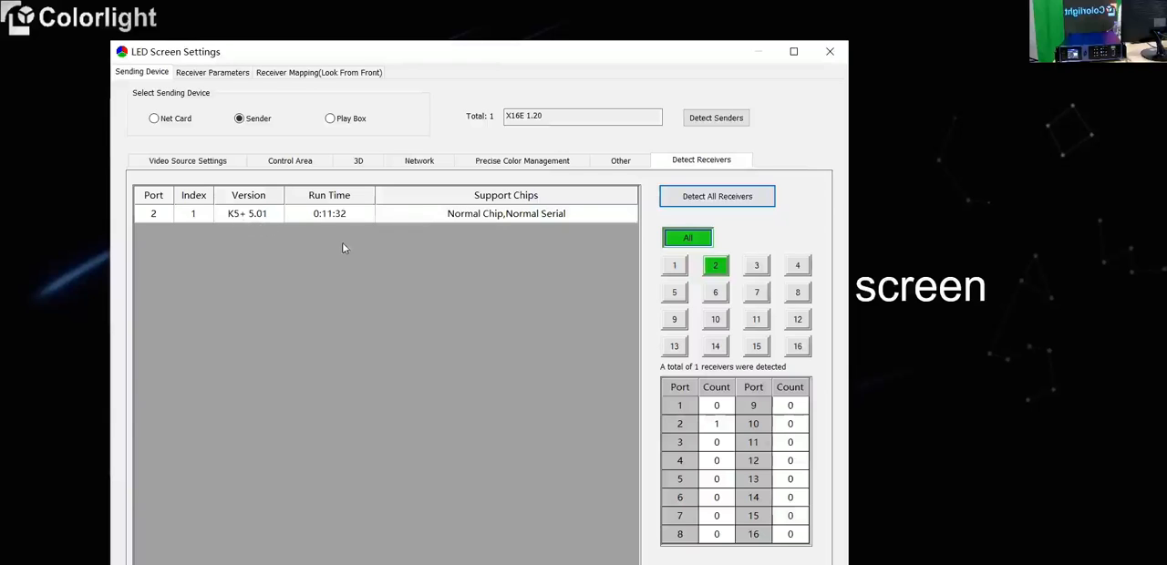
mouse_move(355, 258)
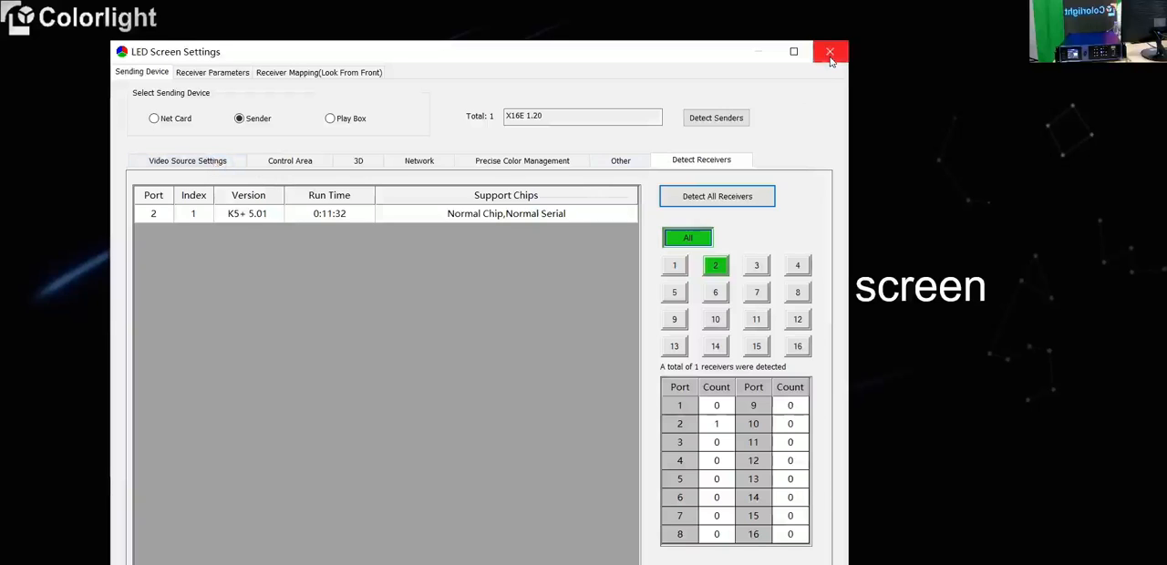
left_click(829, 52)
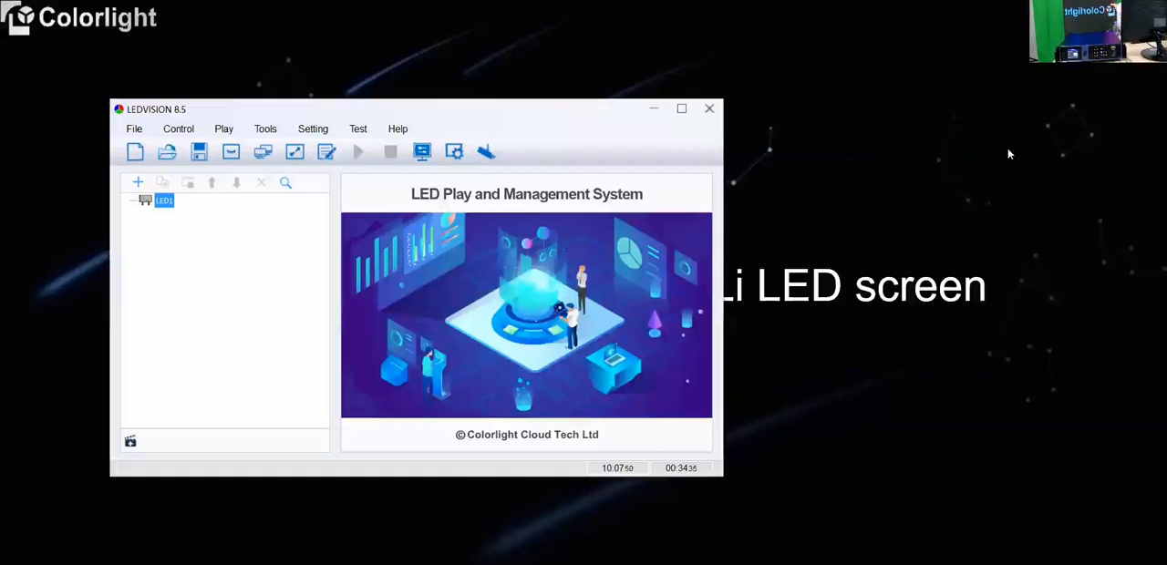
mouse_move(388, 17)
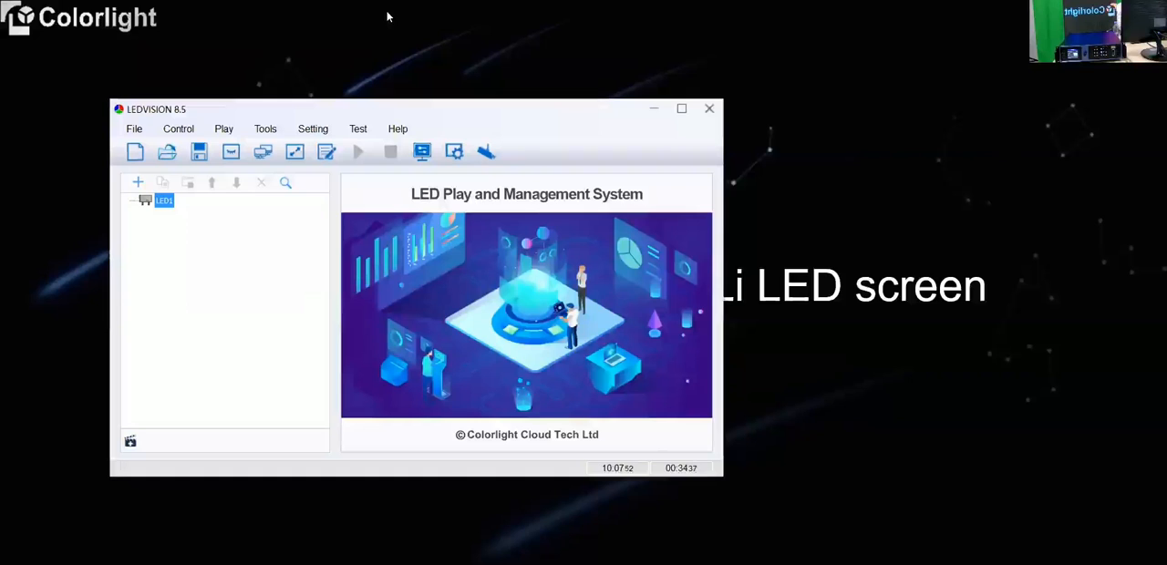